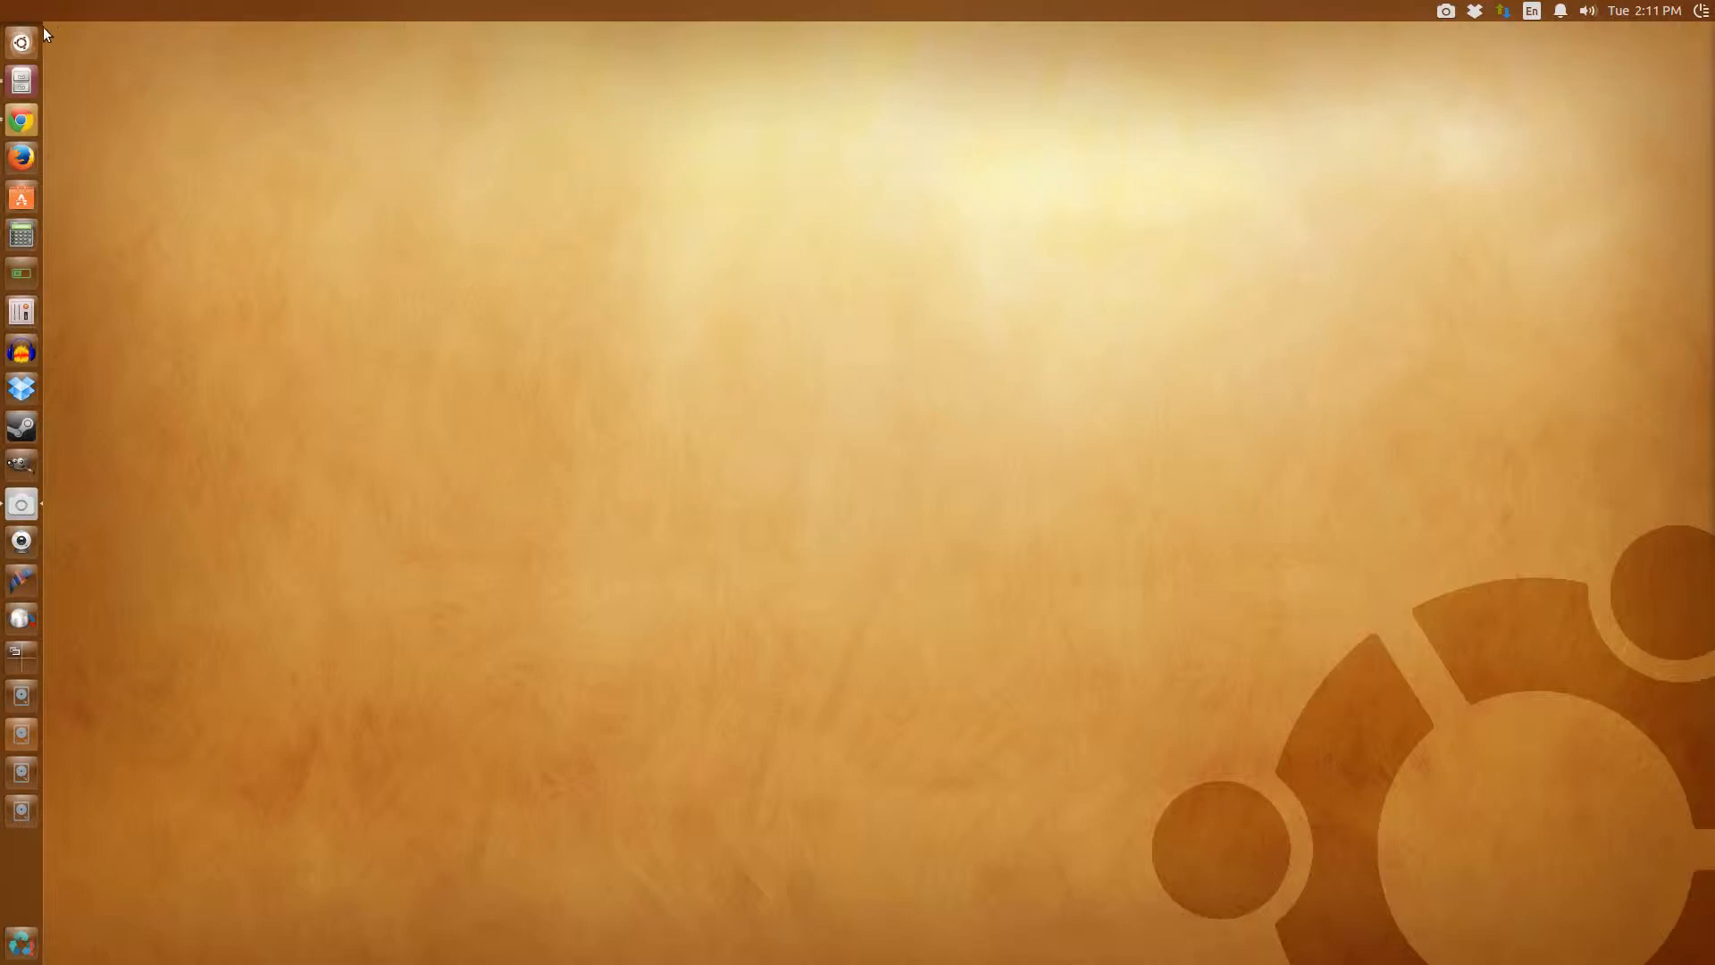
mouse_move(587, 177)
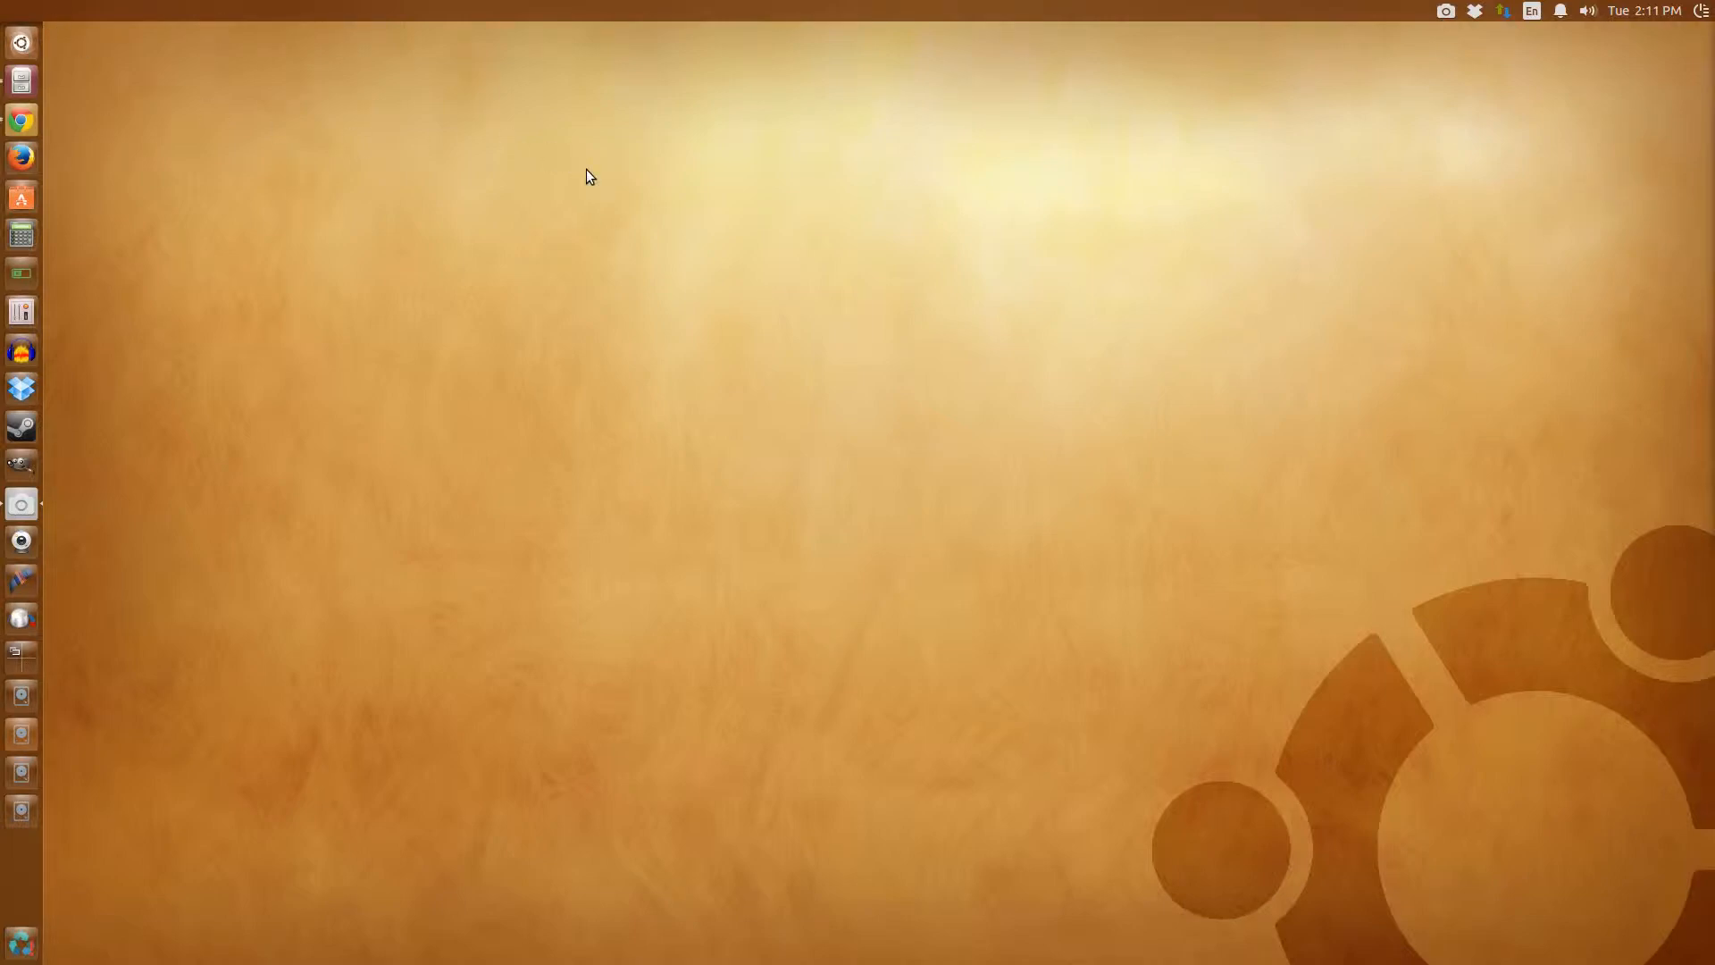
mouse_move(96, 109)
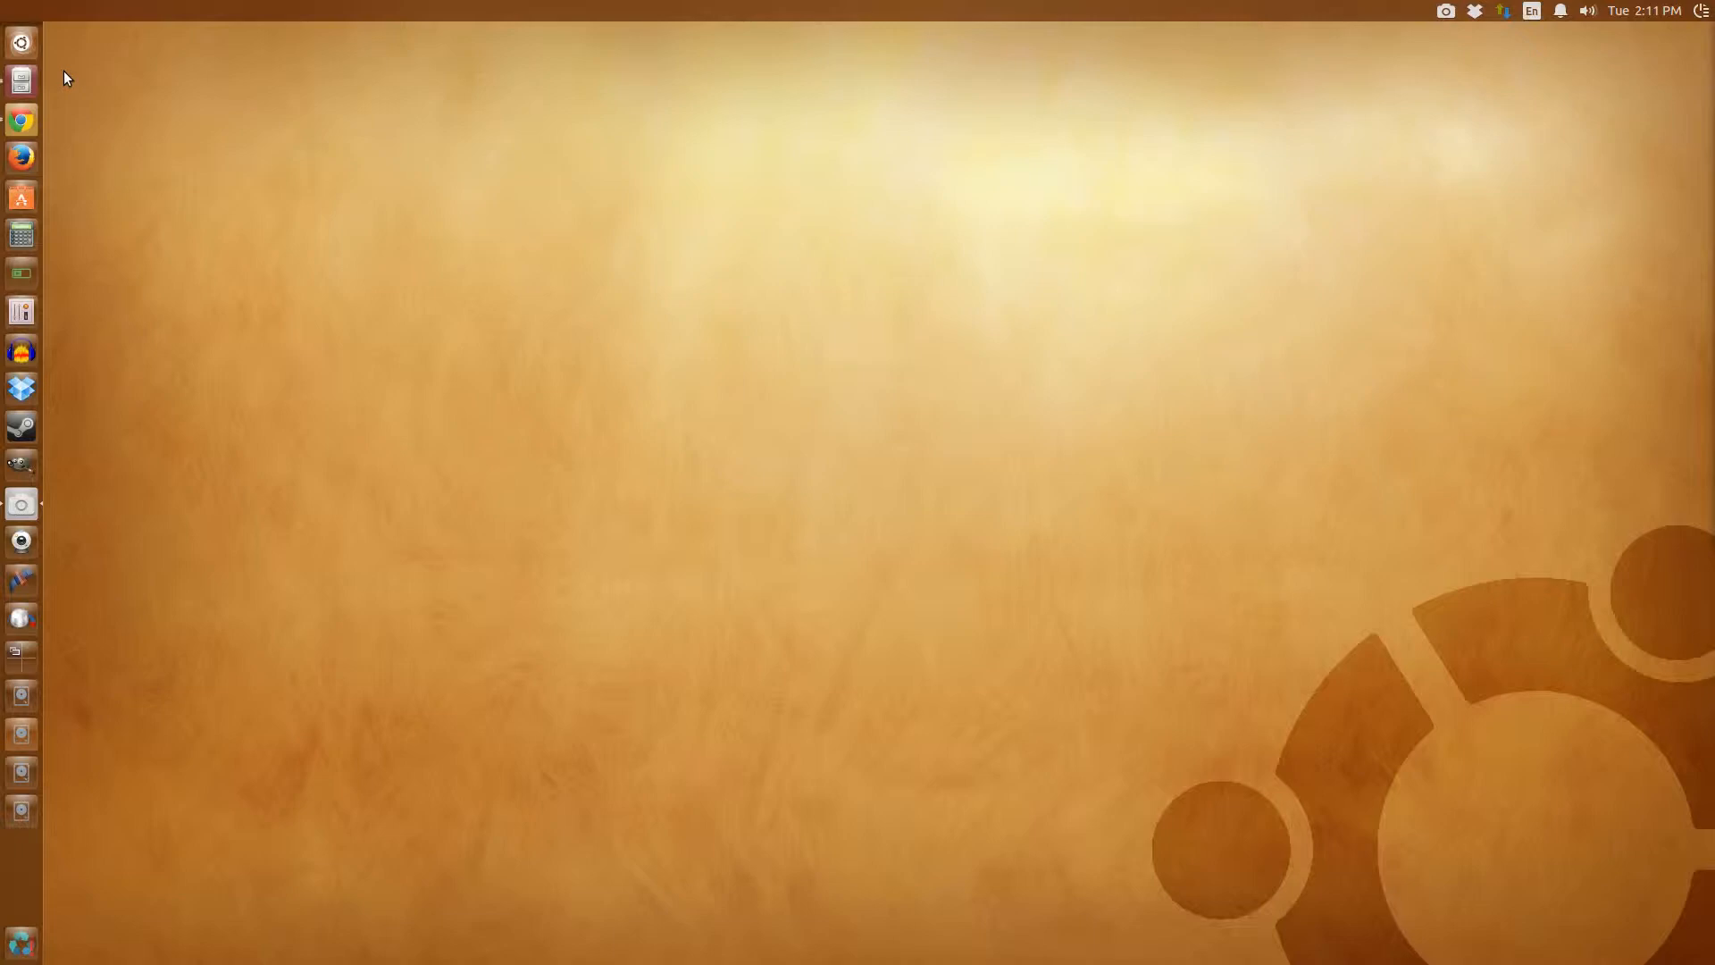
mouse_move(221, 206)
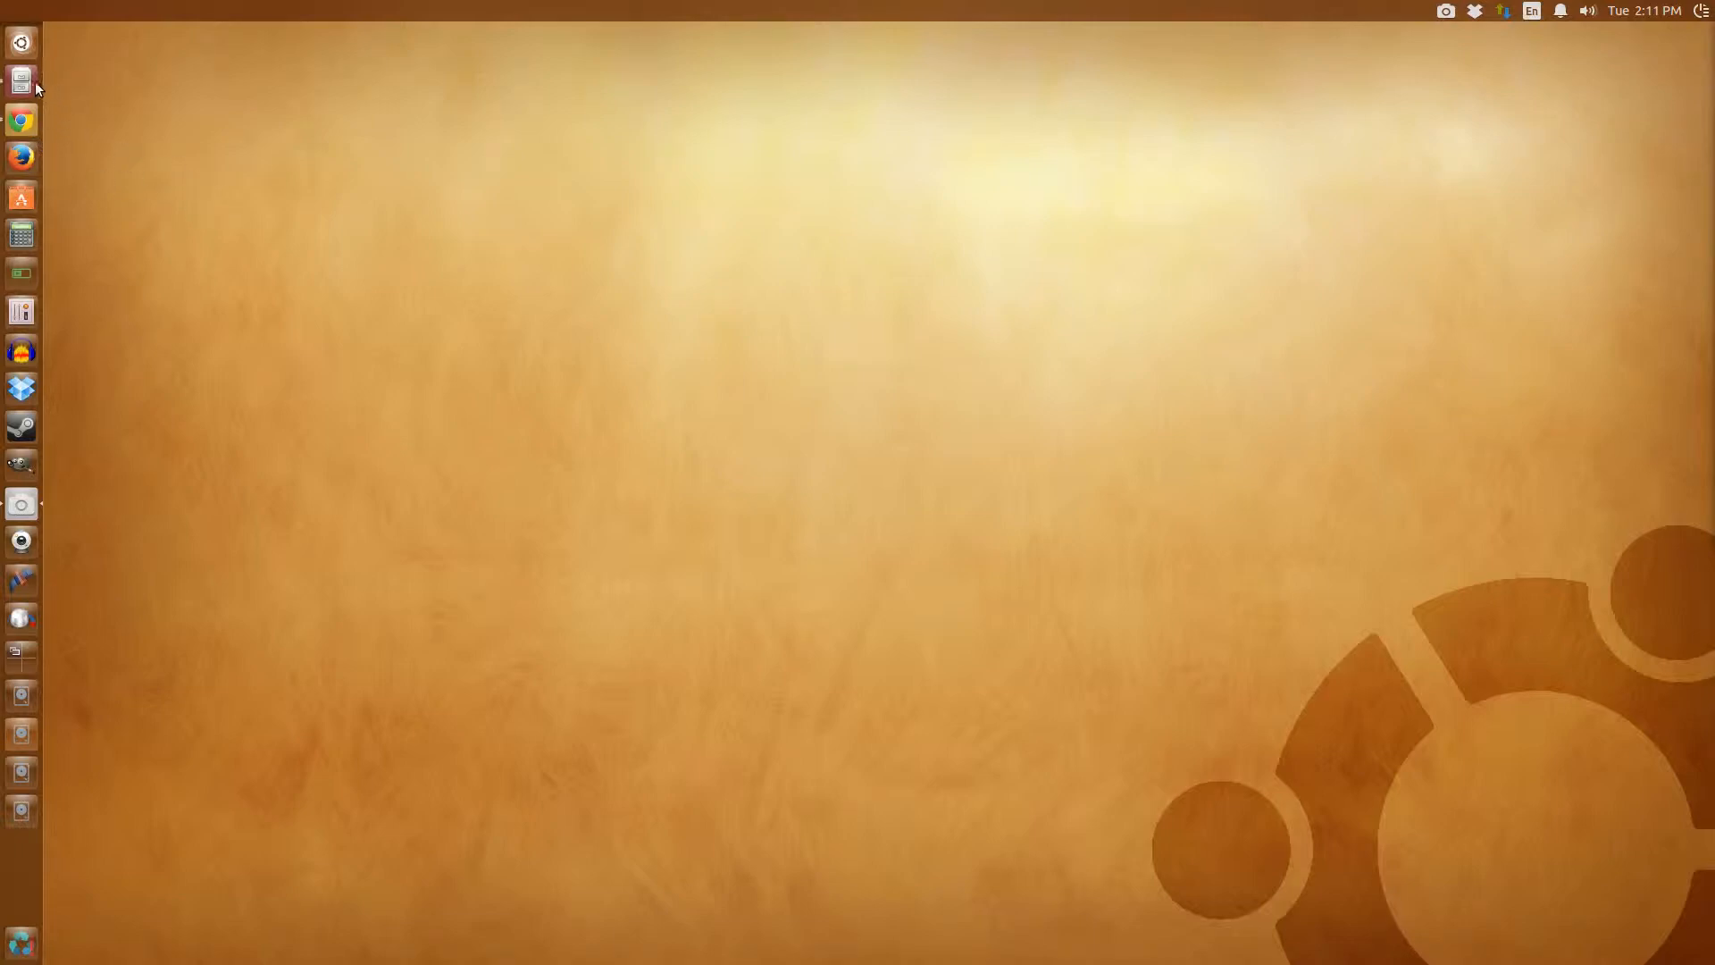
- Open a new Files window on the Home folder and check its title-bar Bookmarks menu
right_click(20, 79)
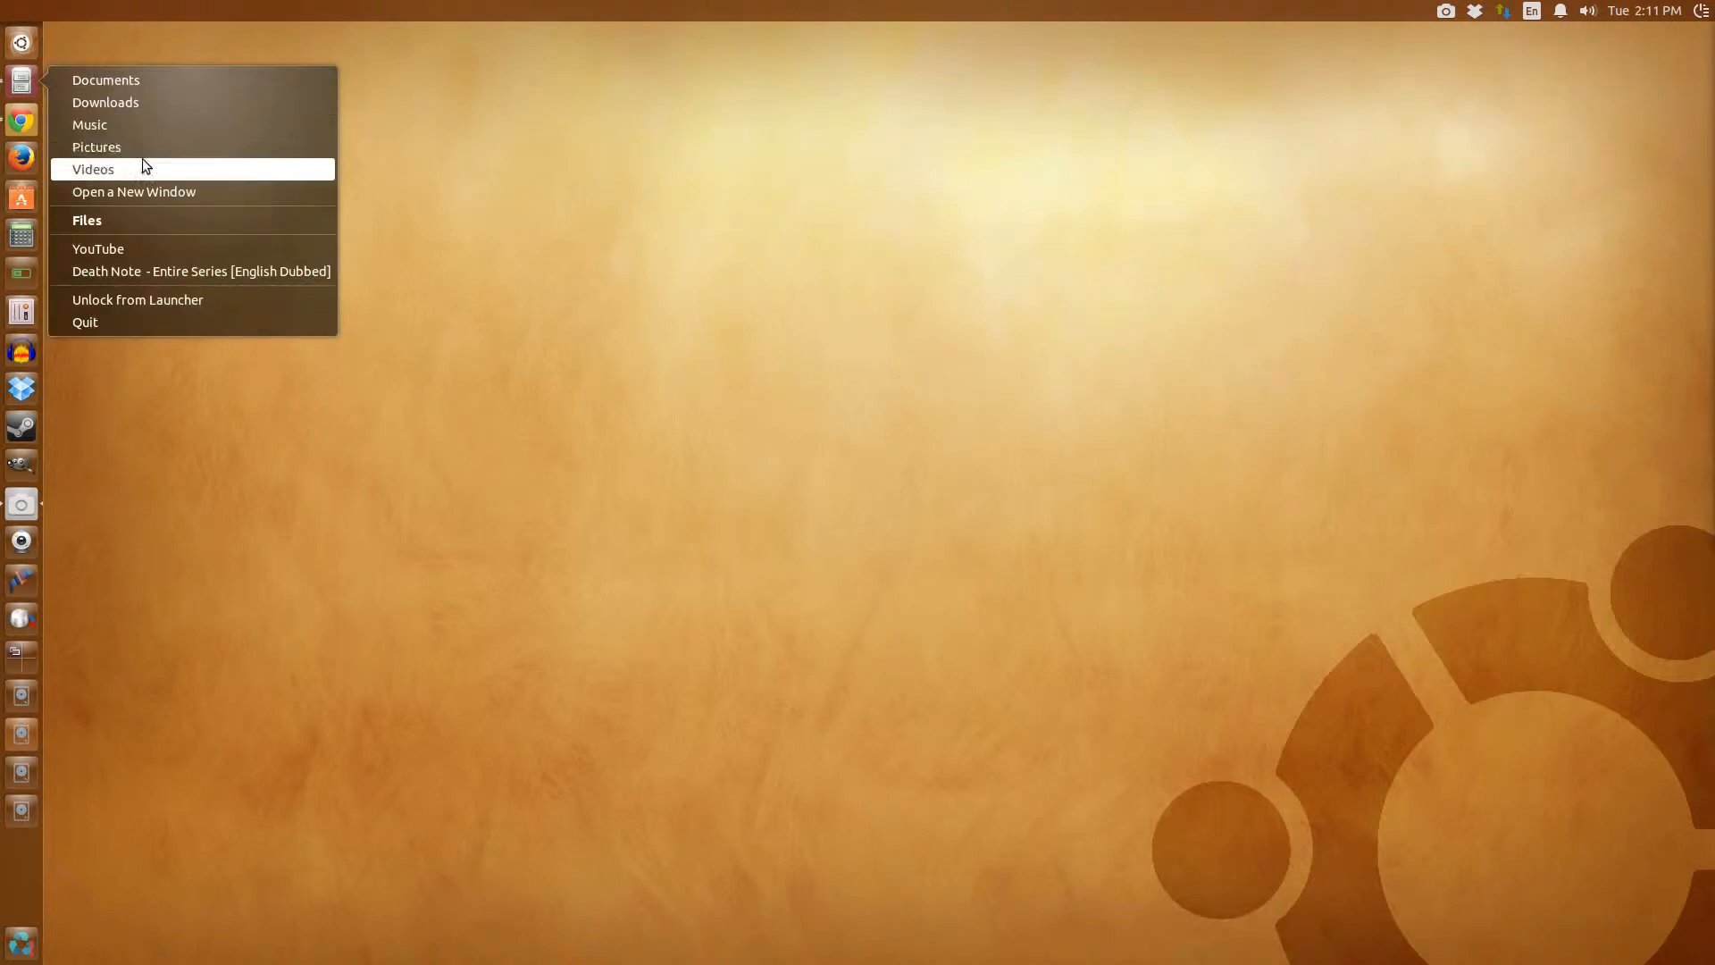
mouse_move(155, 220)
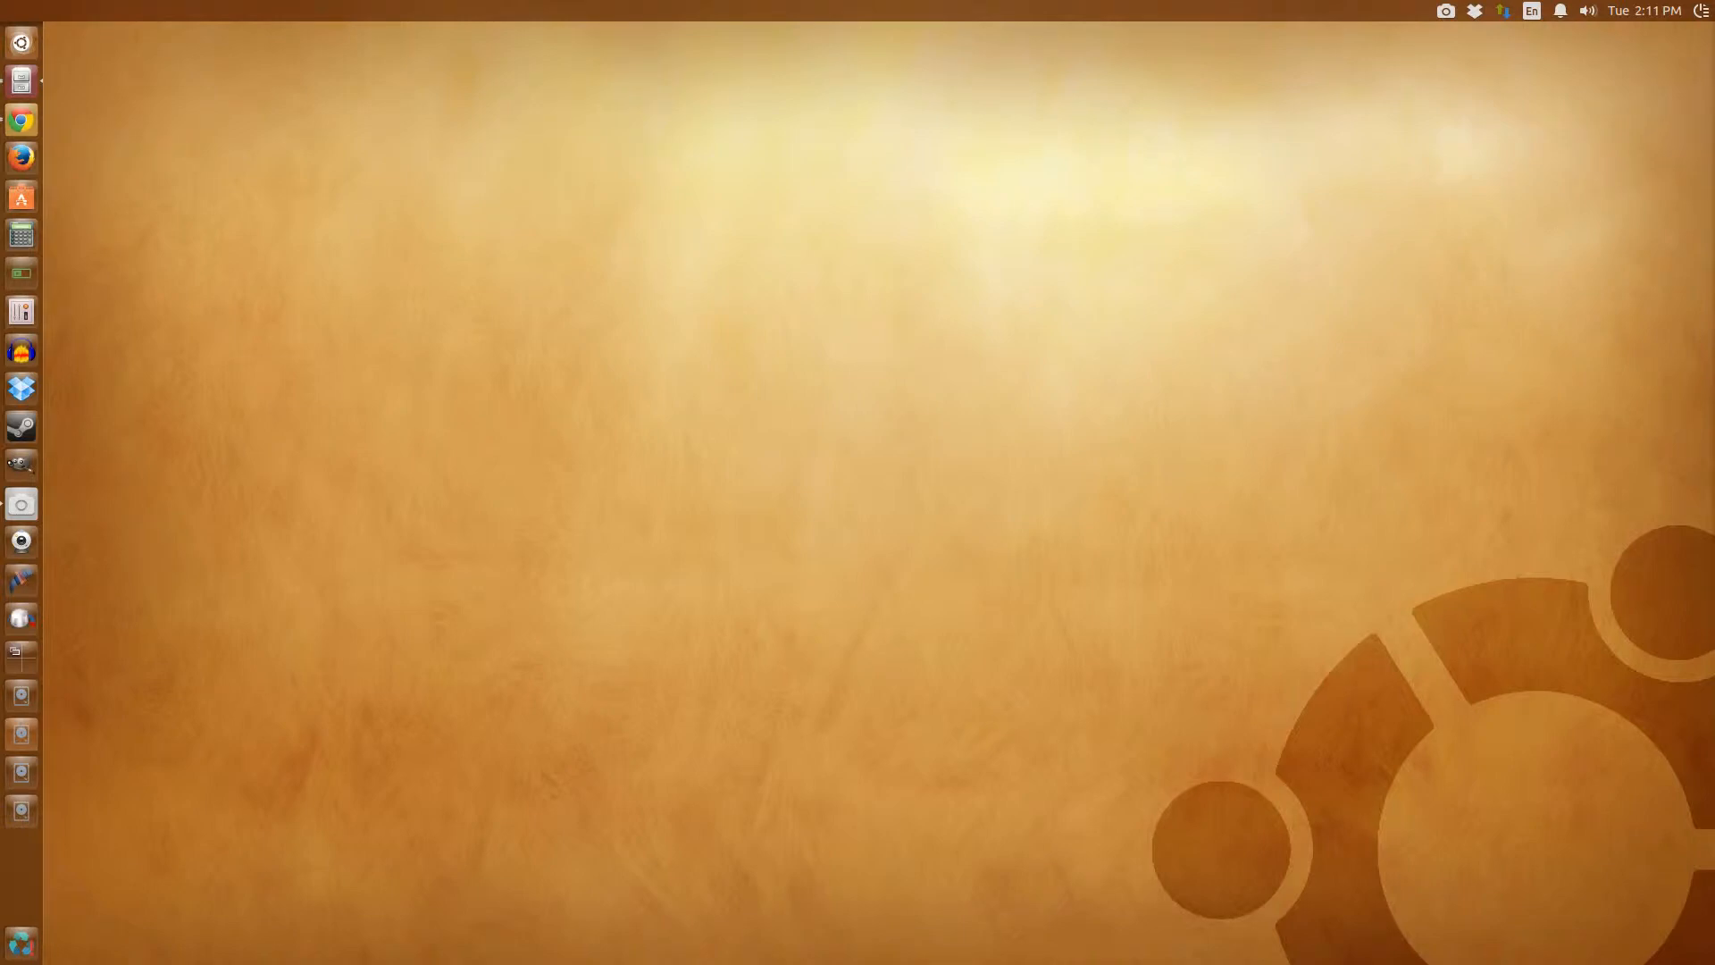
right_click(19, 80)
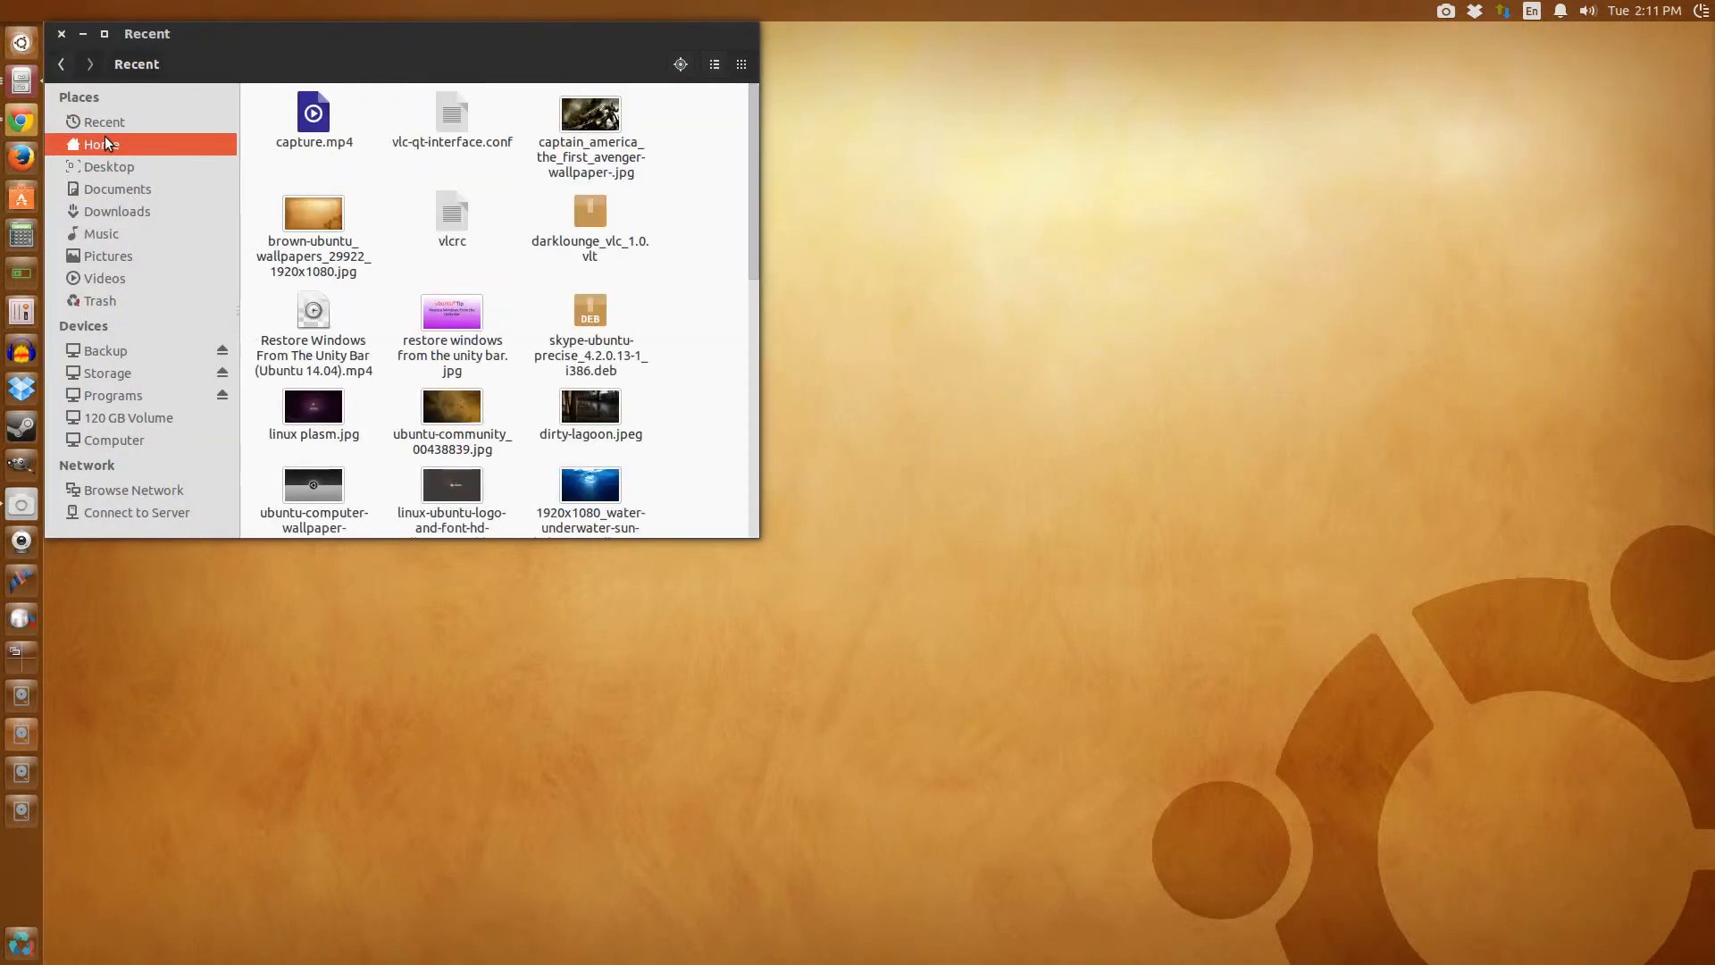
left_click(106, 143)
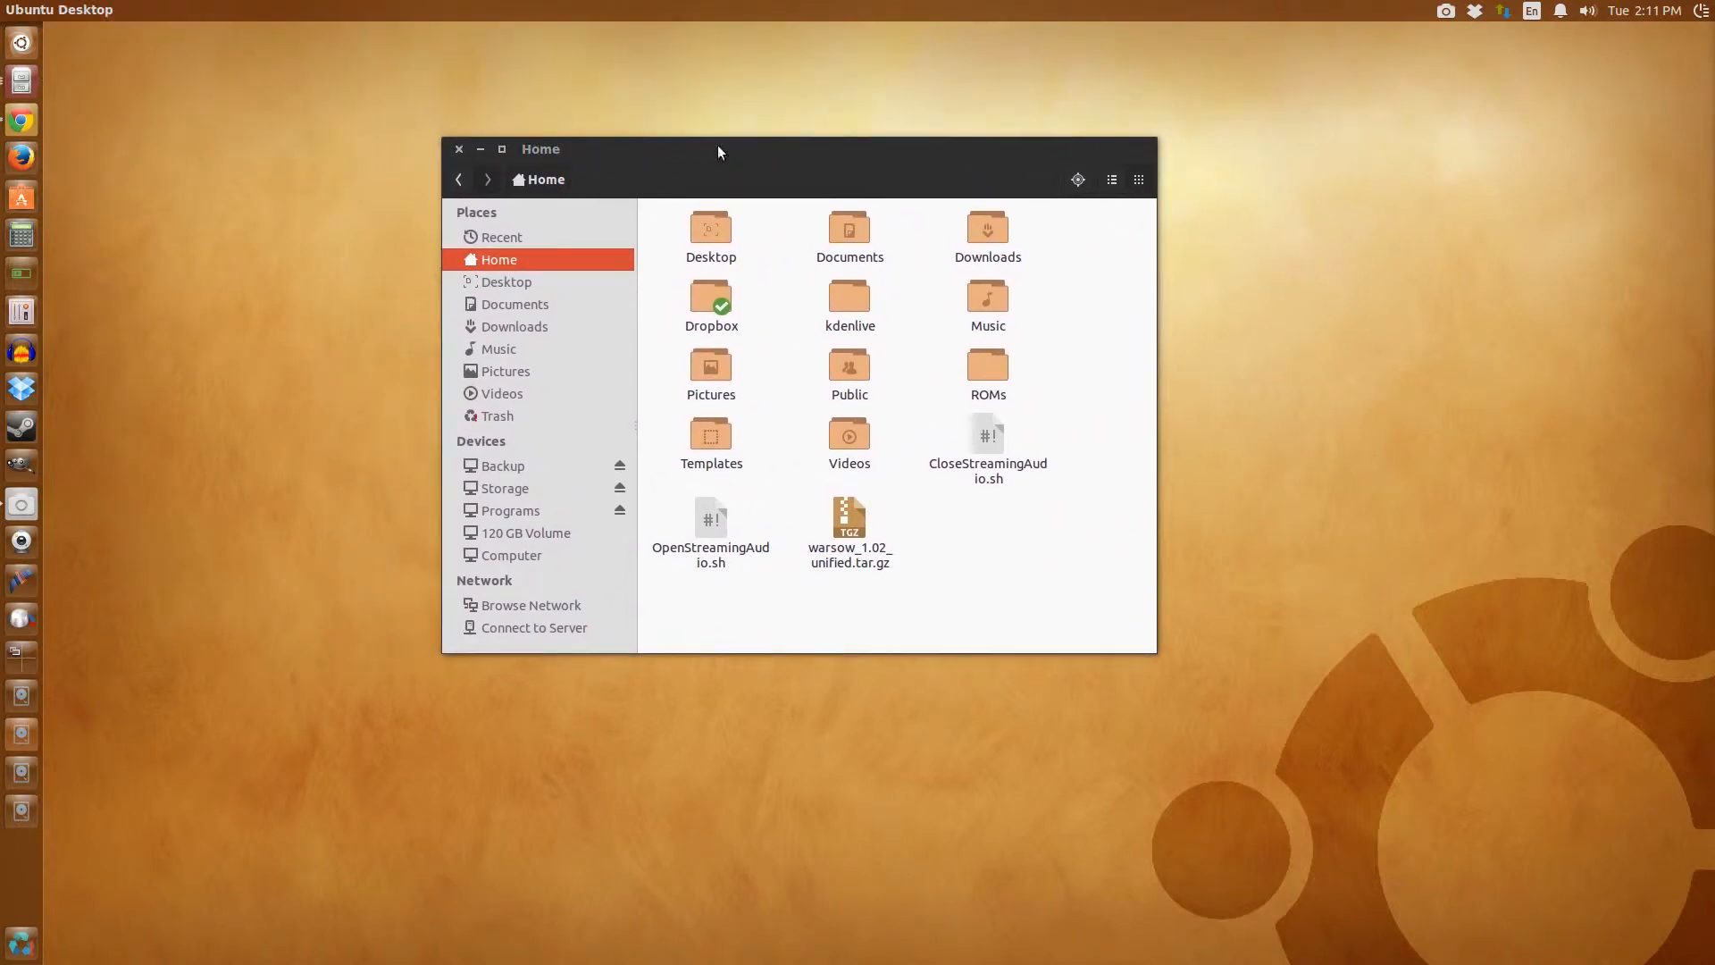
mouse_move(652, 171)
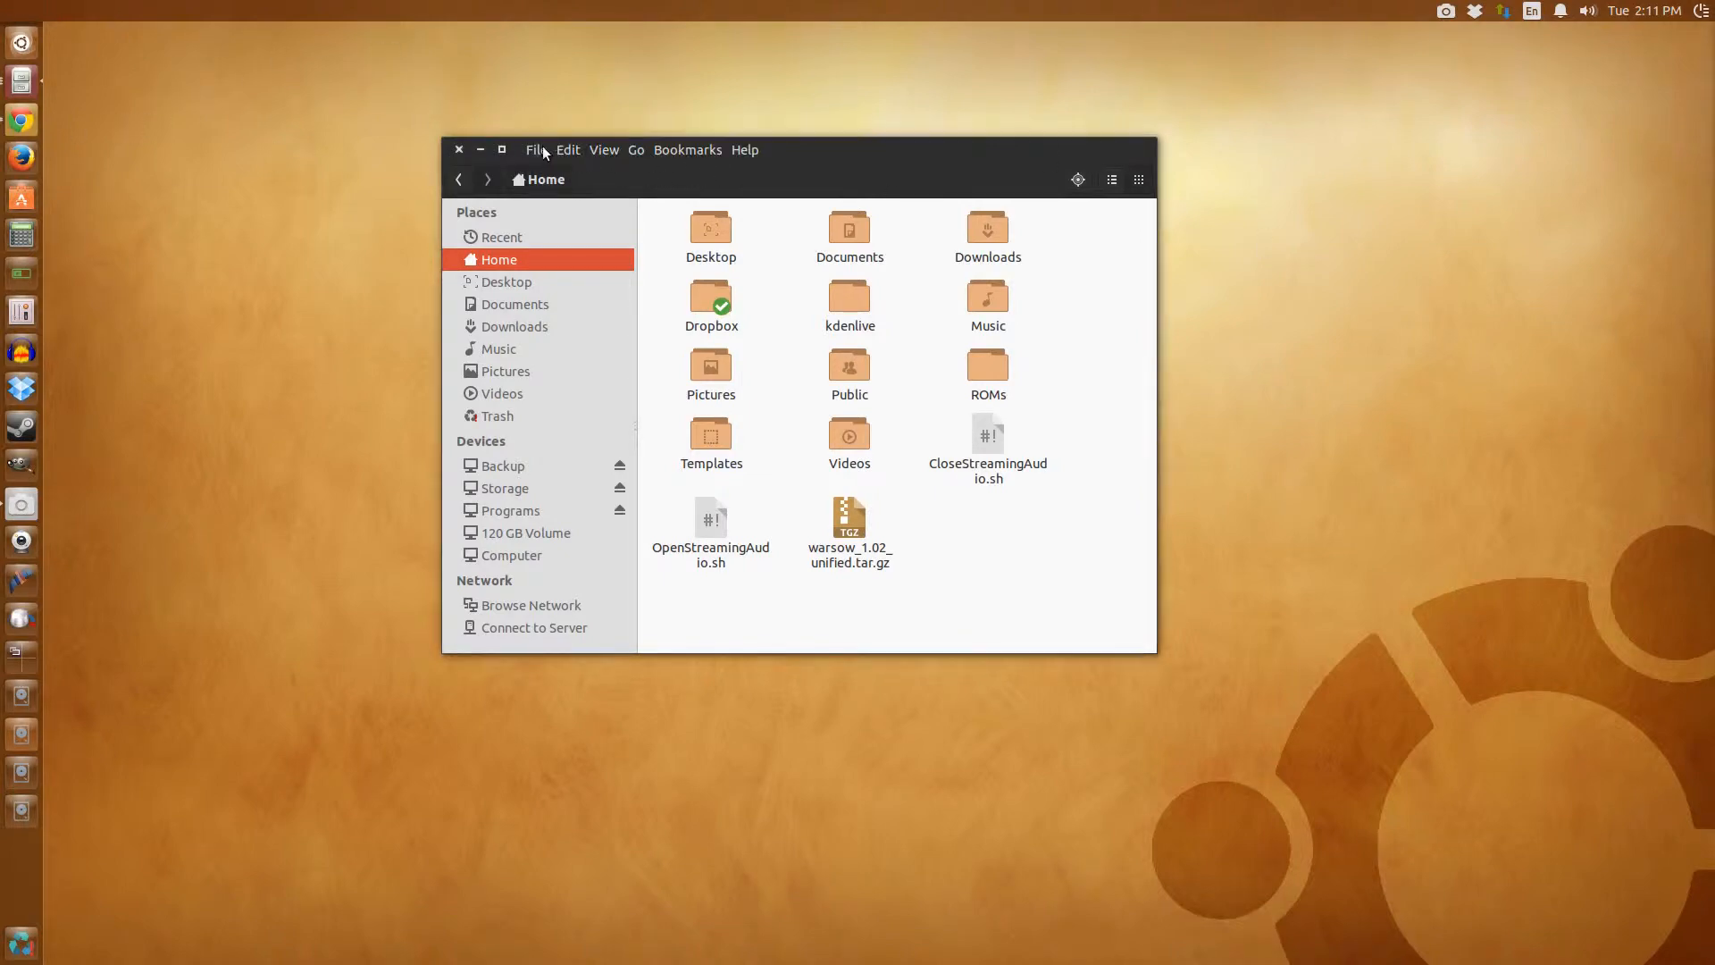
left_click(688, 150)
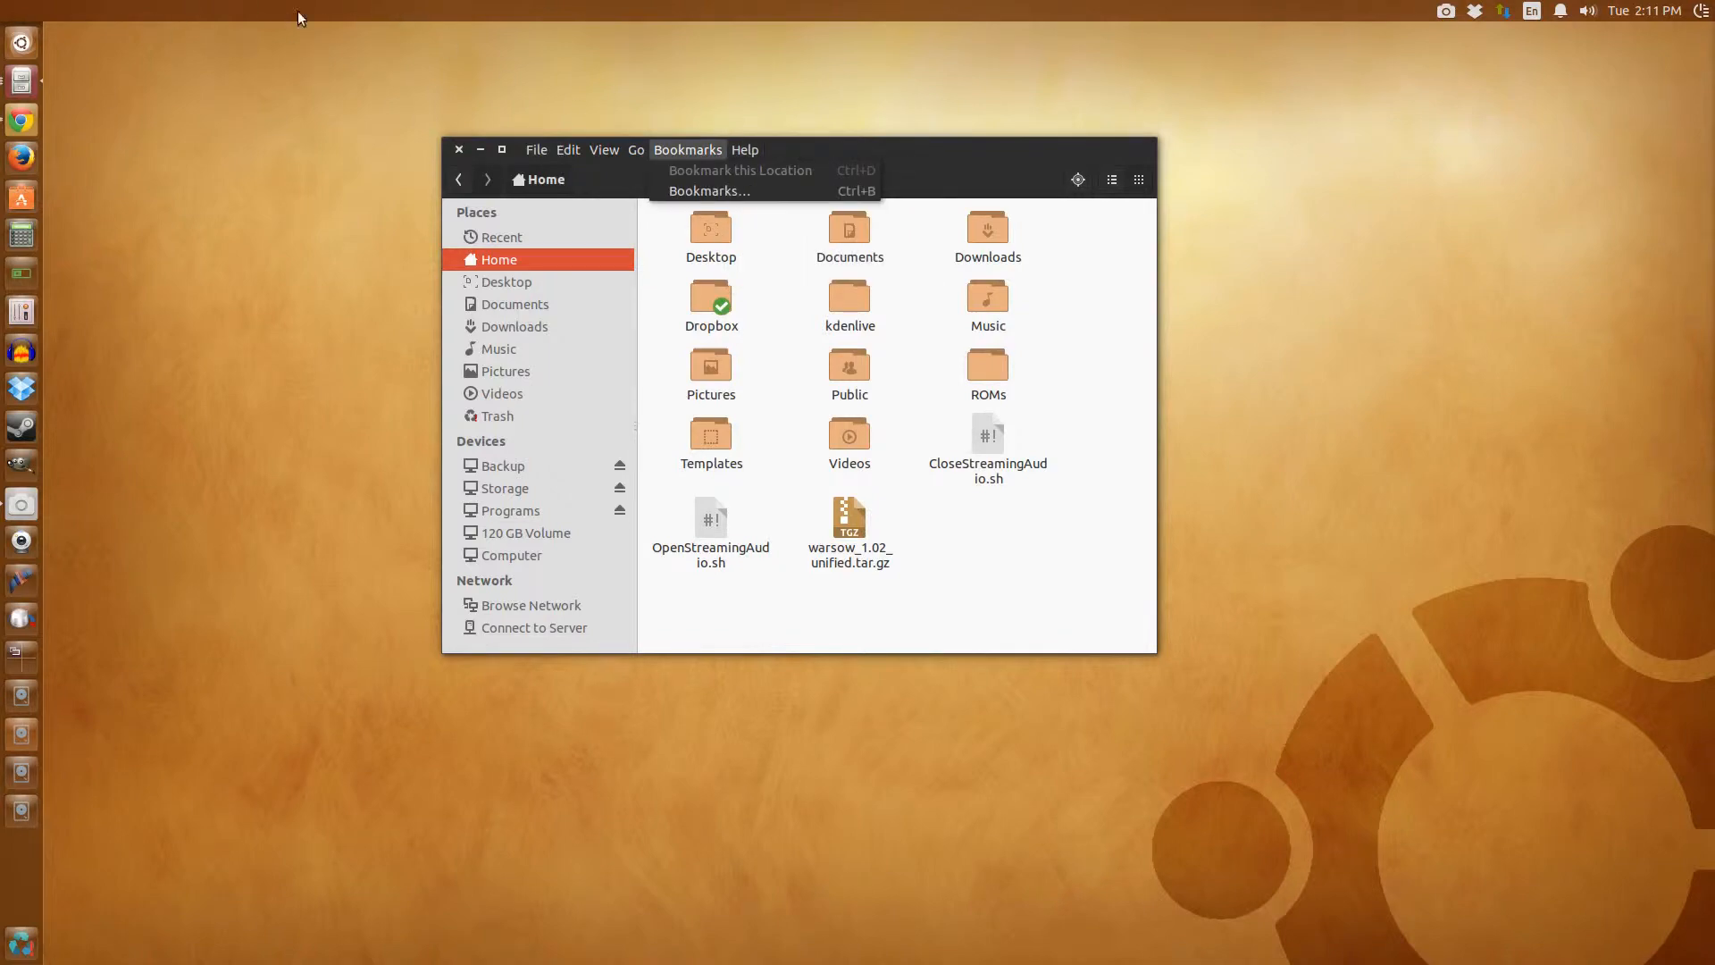
left_click(745, 150)
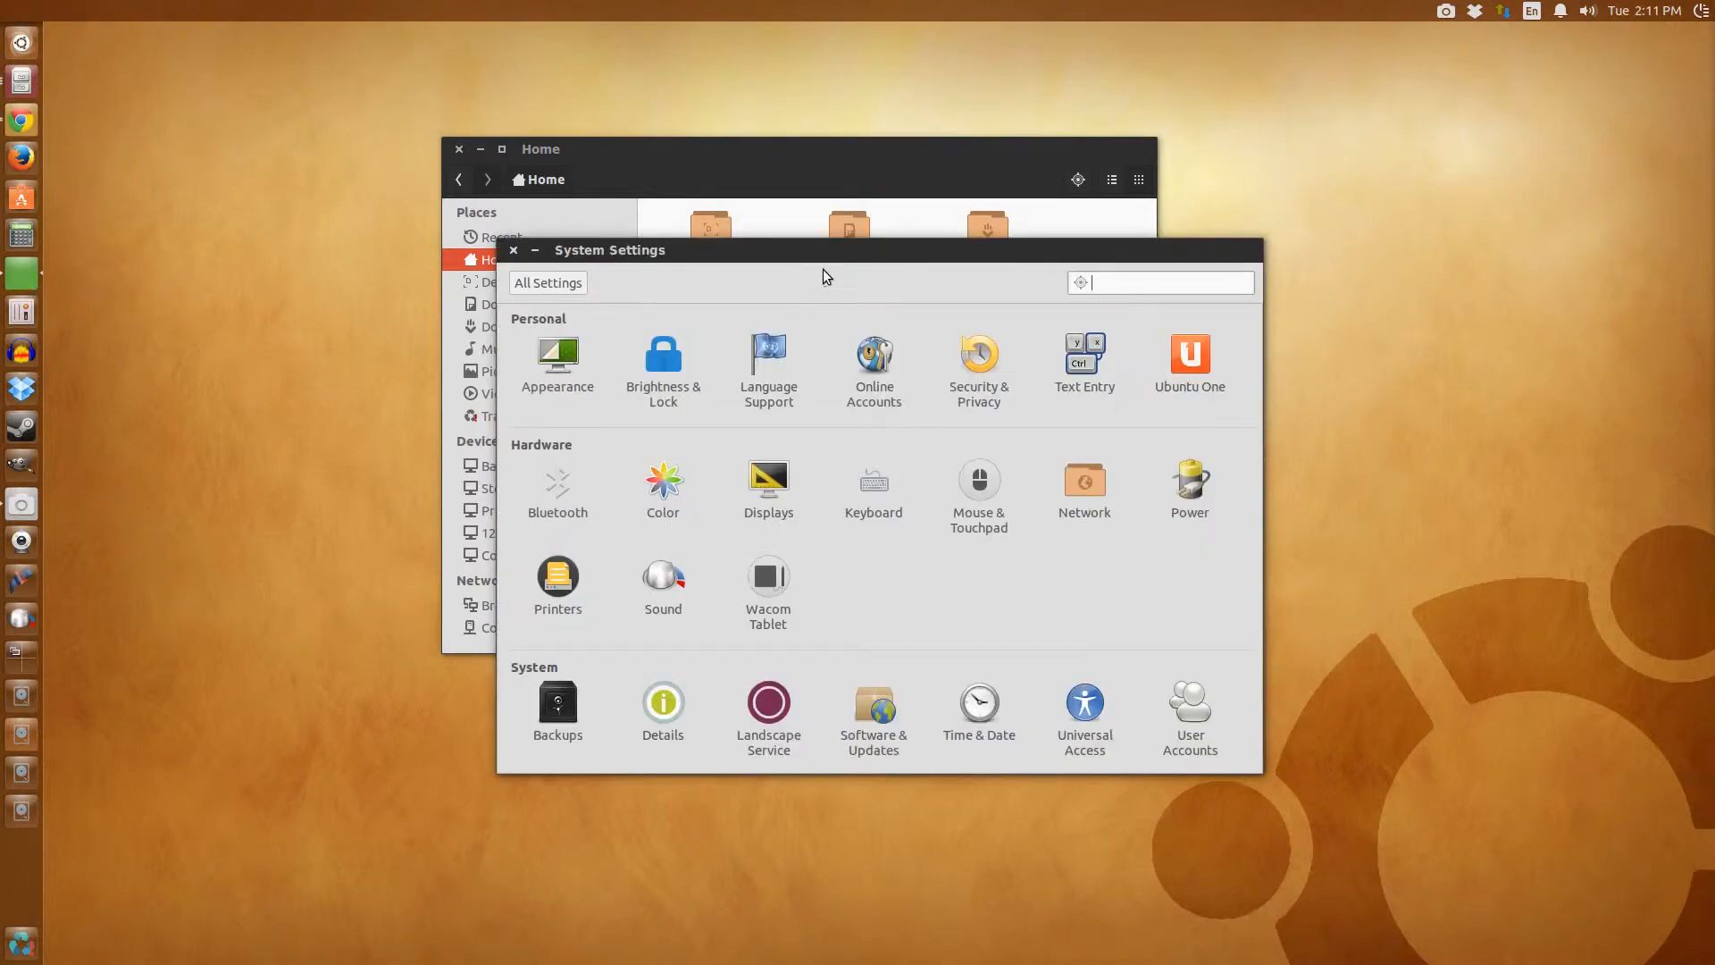
- Show the Appearance Behavior options, including 'Show the menus for a window'
left_click(557, 361)
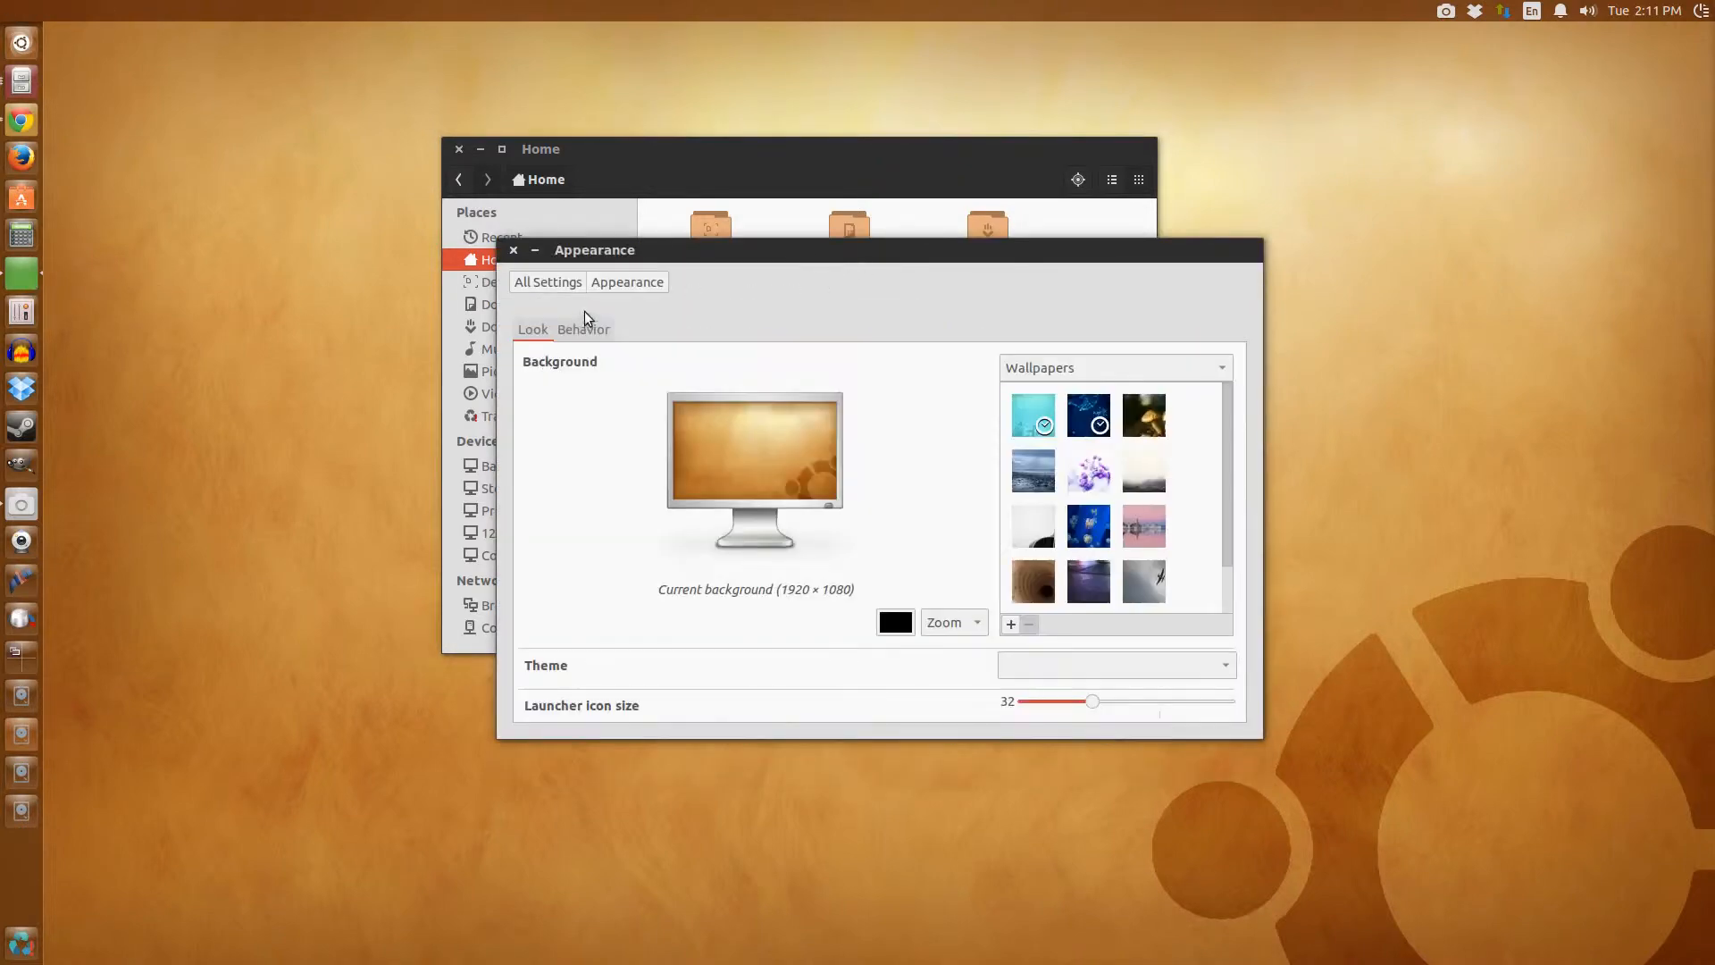
left_click(581, 330)
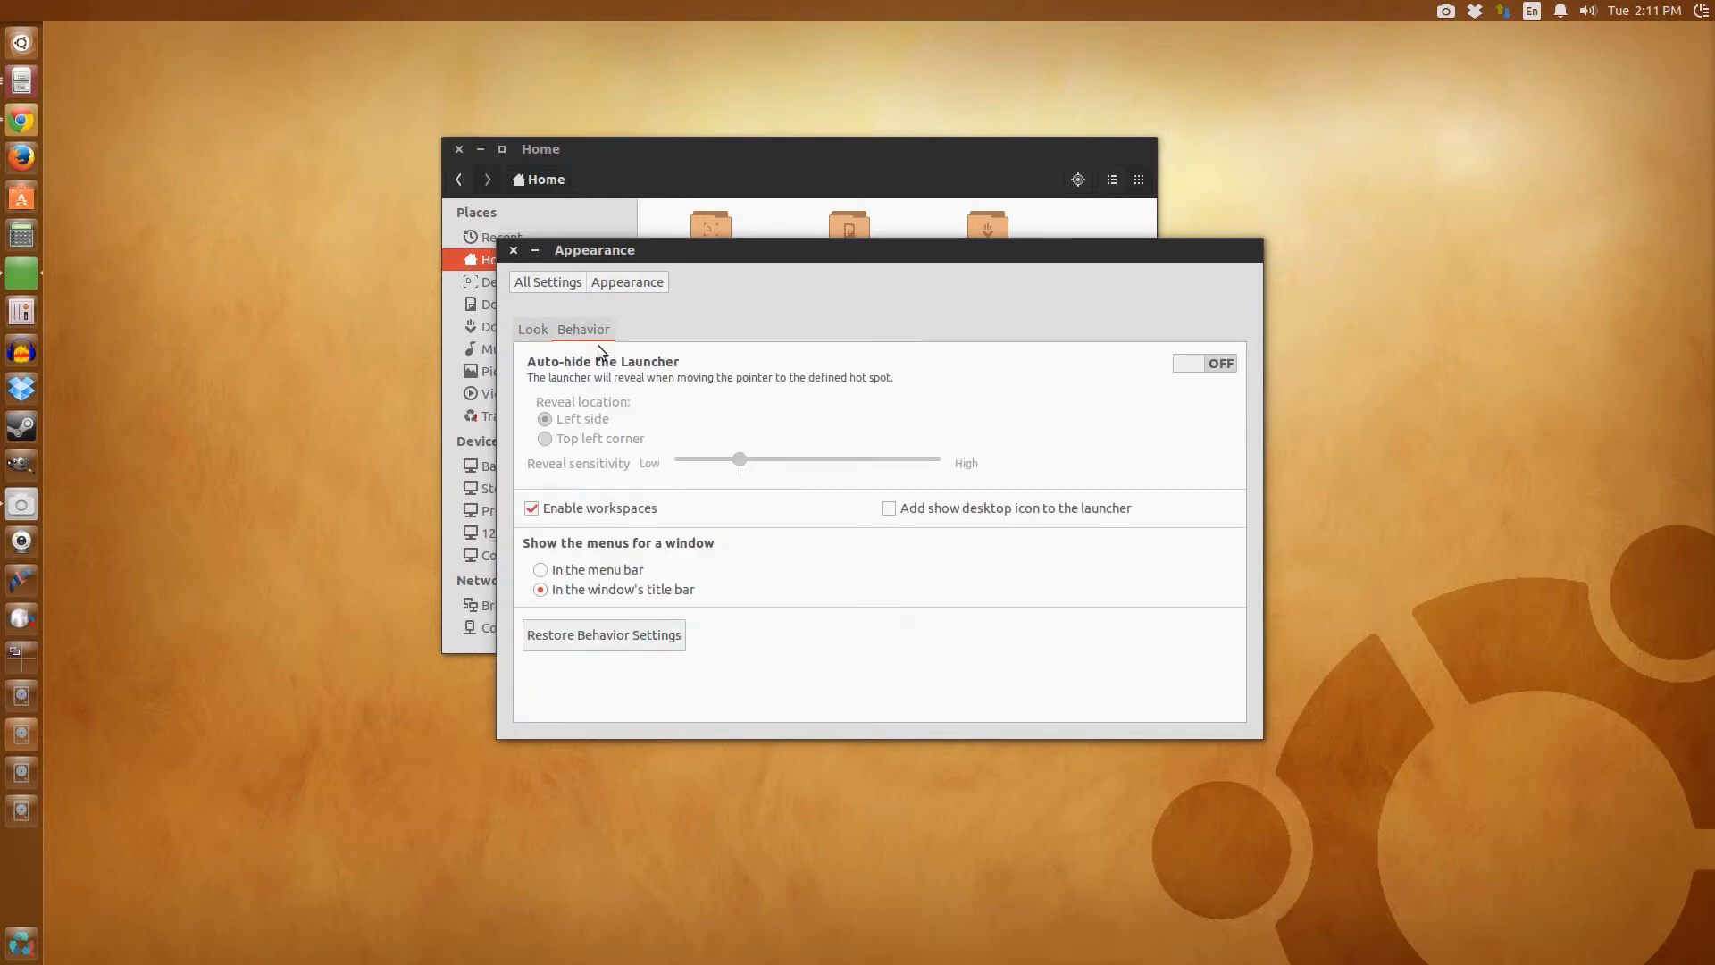
mouse_move(596, 571)
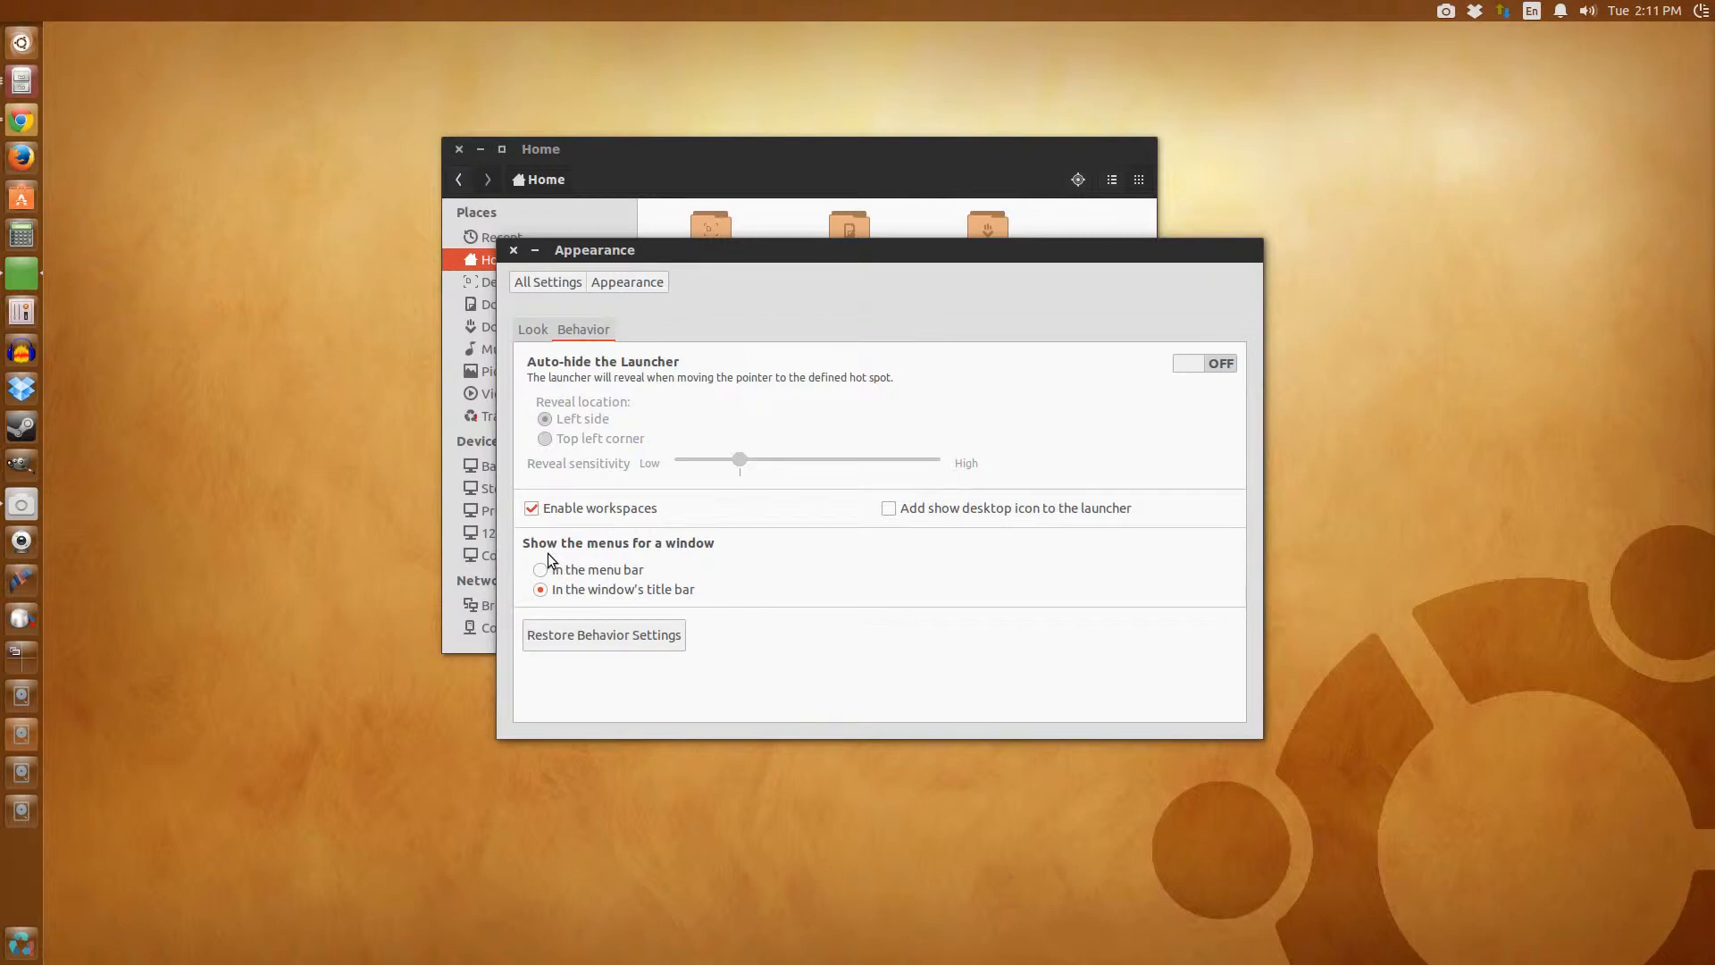
mouse_move(627, 562)
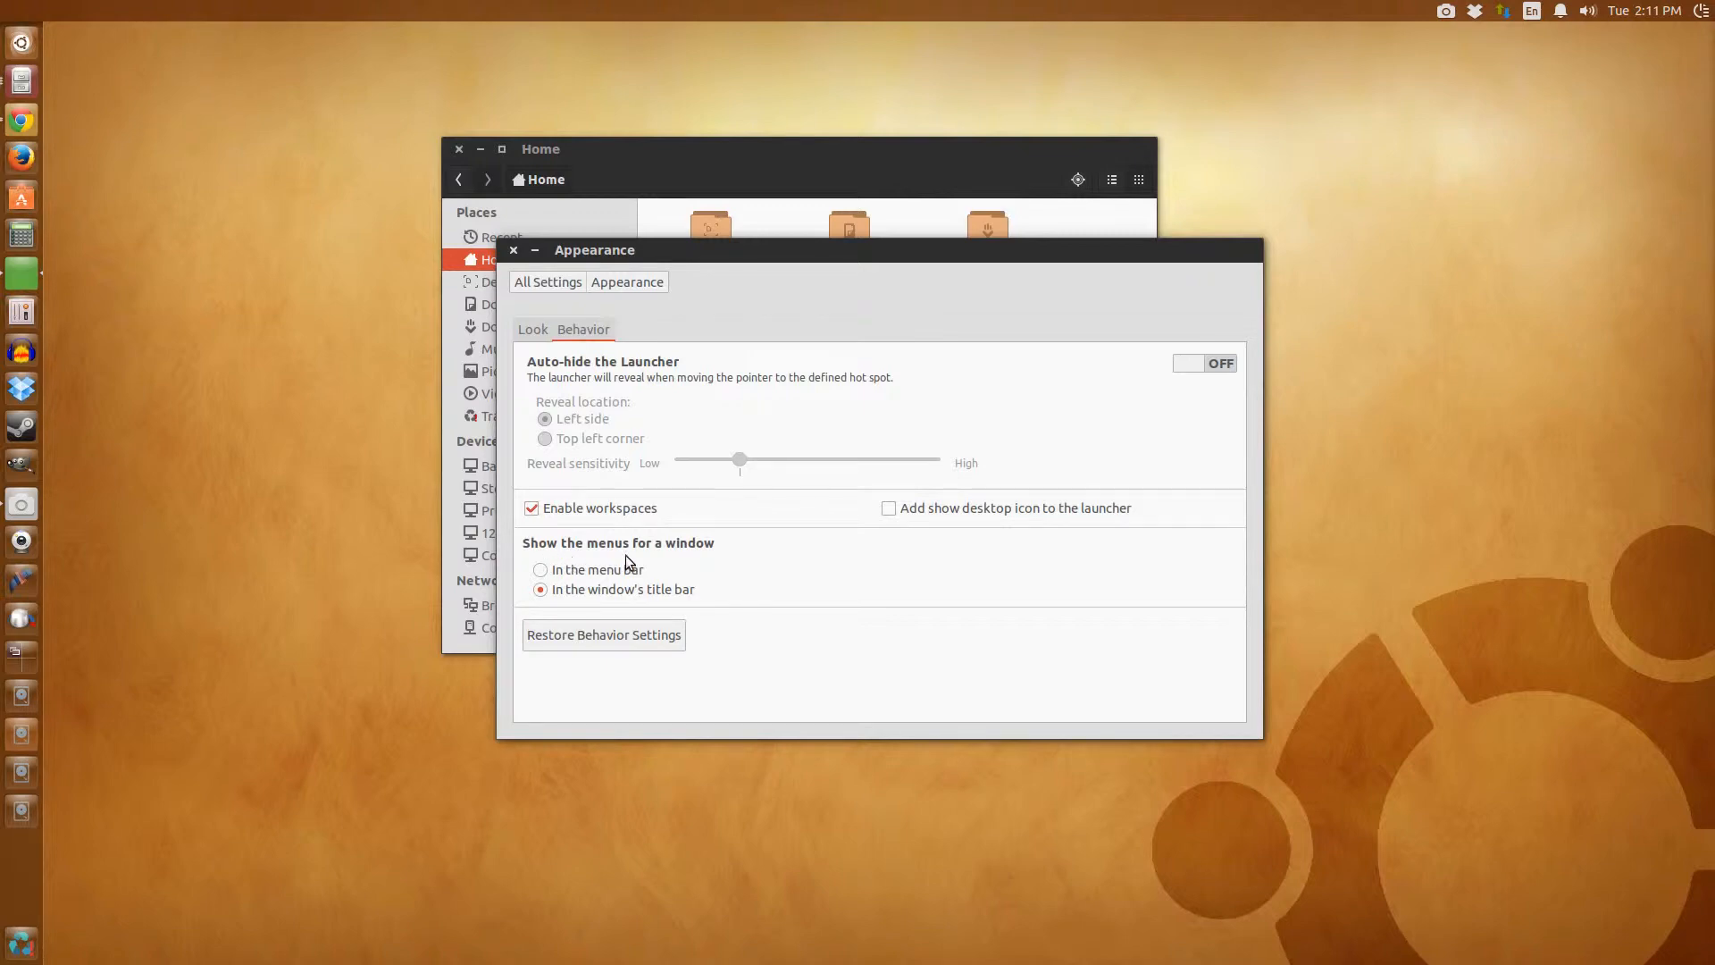
mouse_move(554, 604)
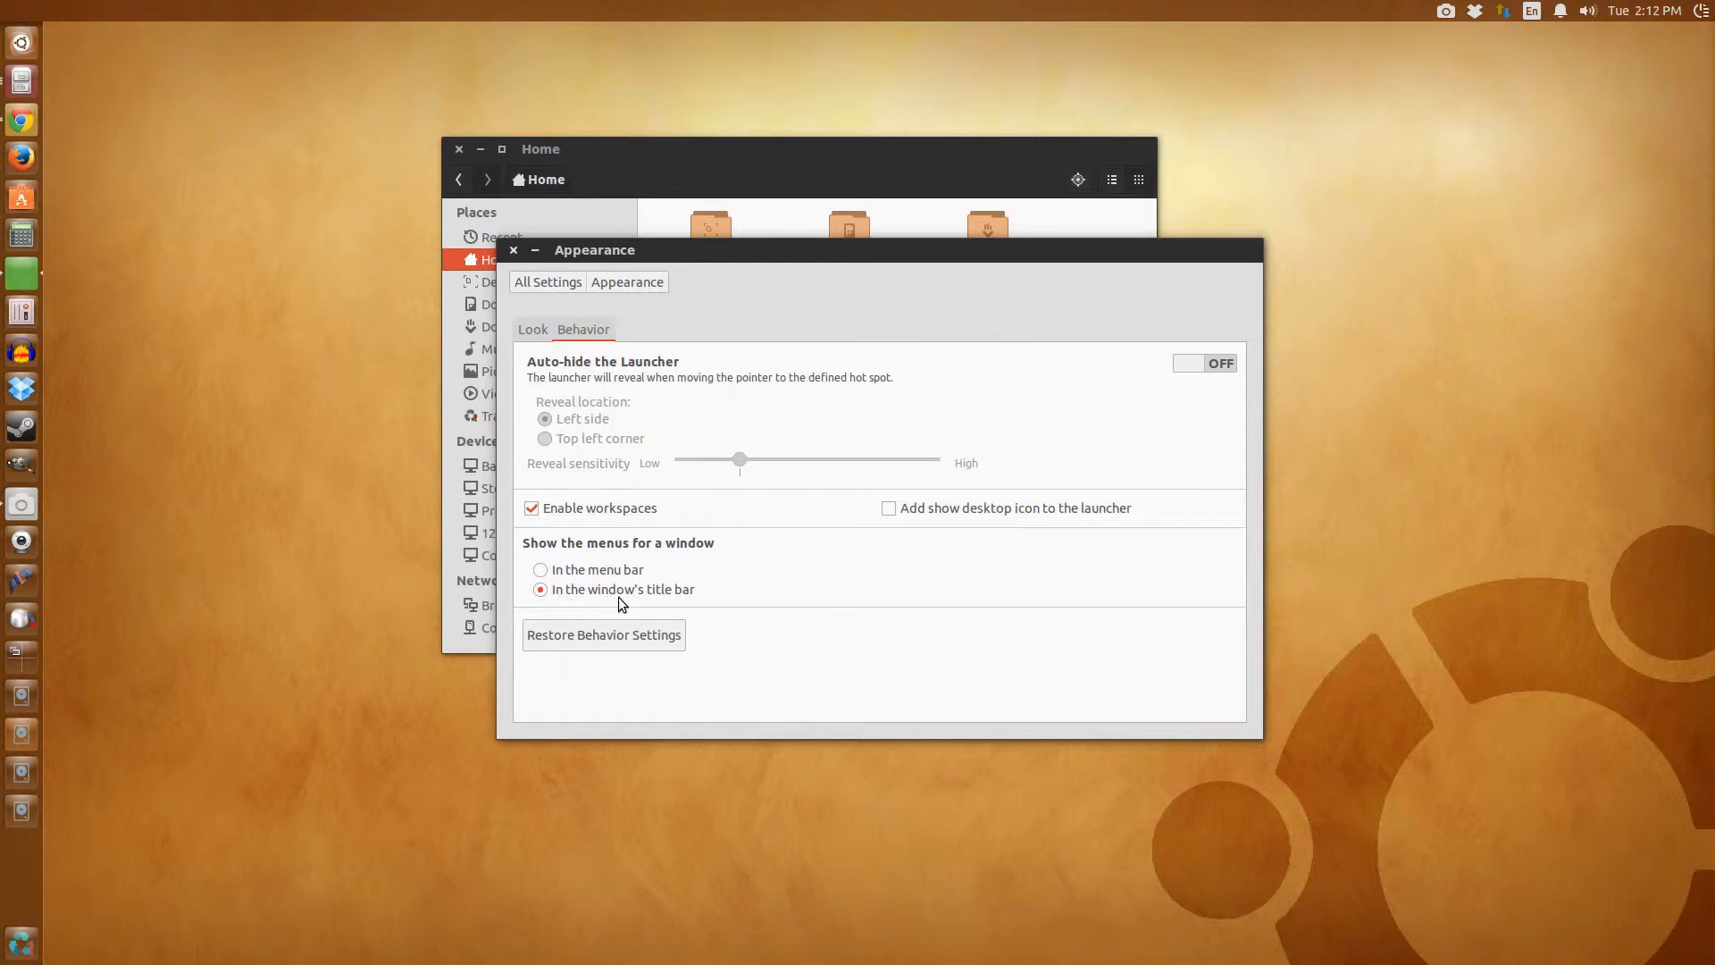
- Set window menus to 'In the menu bar' and browse the Files menus in the top panel
left_click(540, 570)
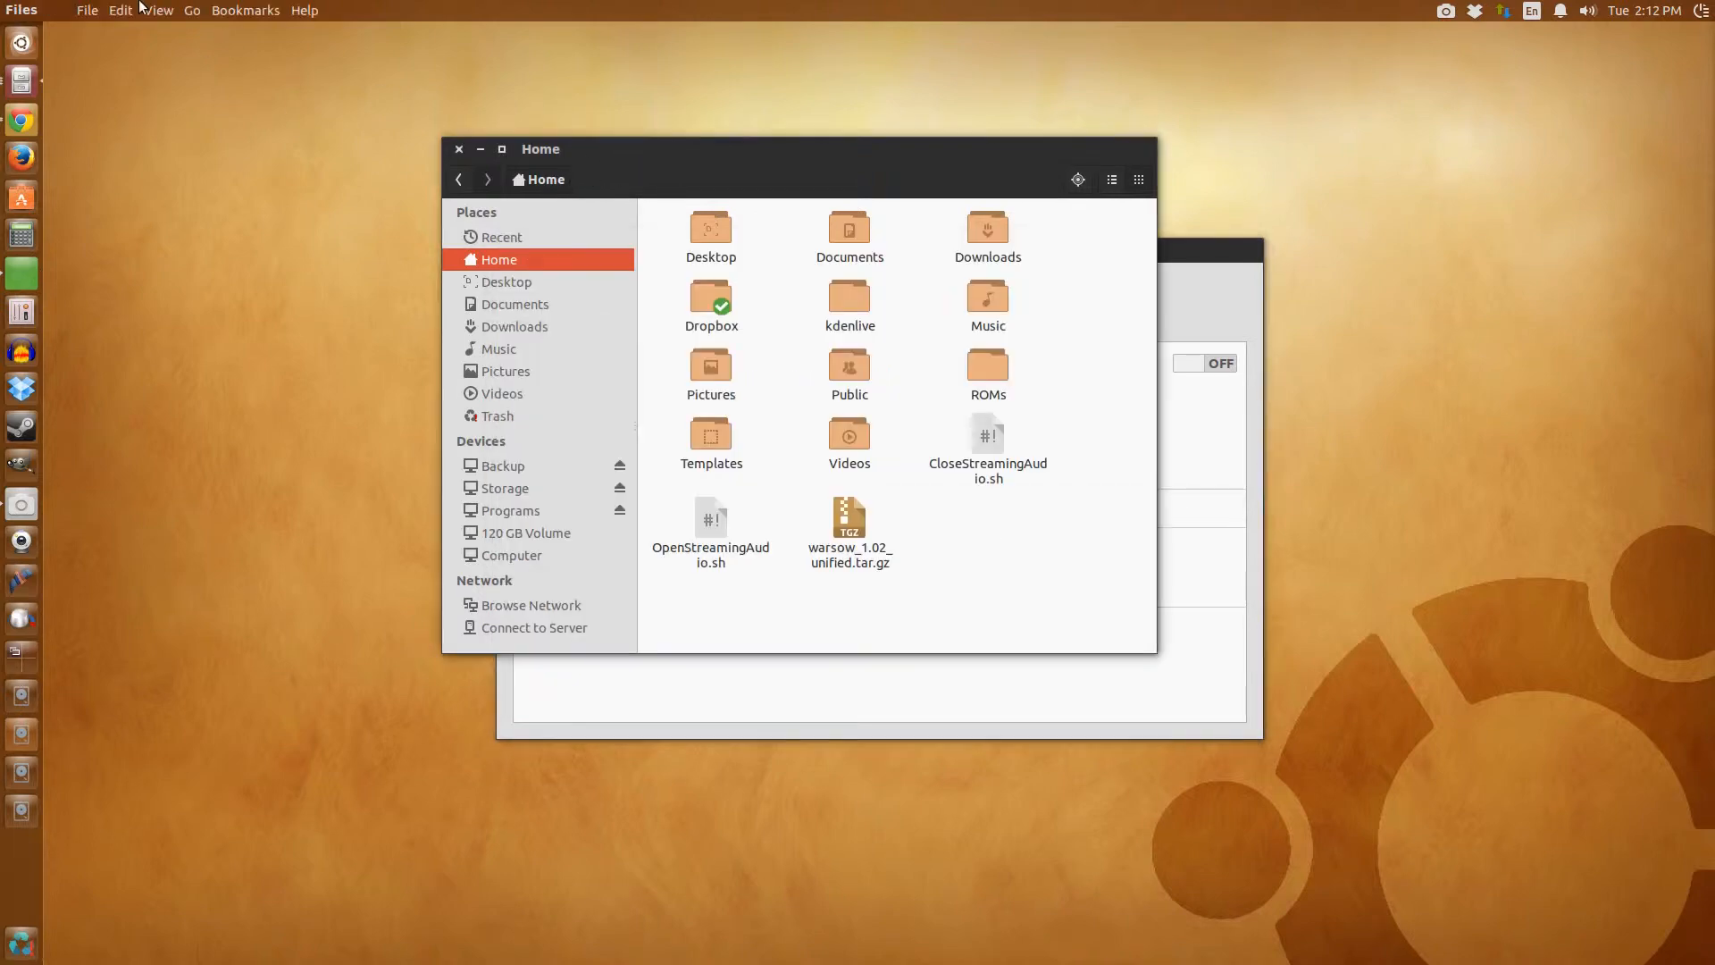
left_click(245, 10)
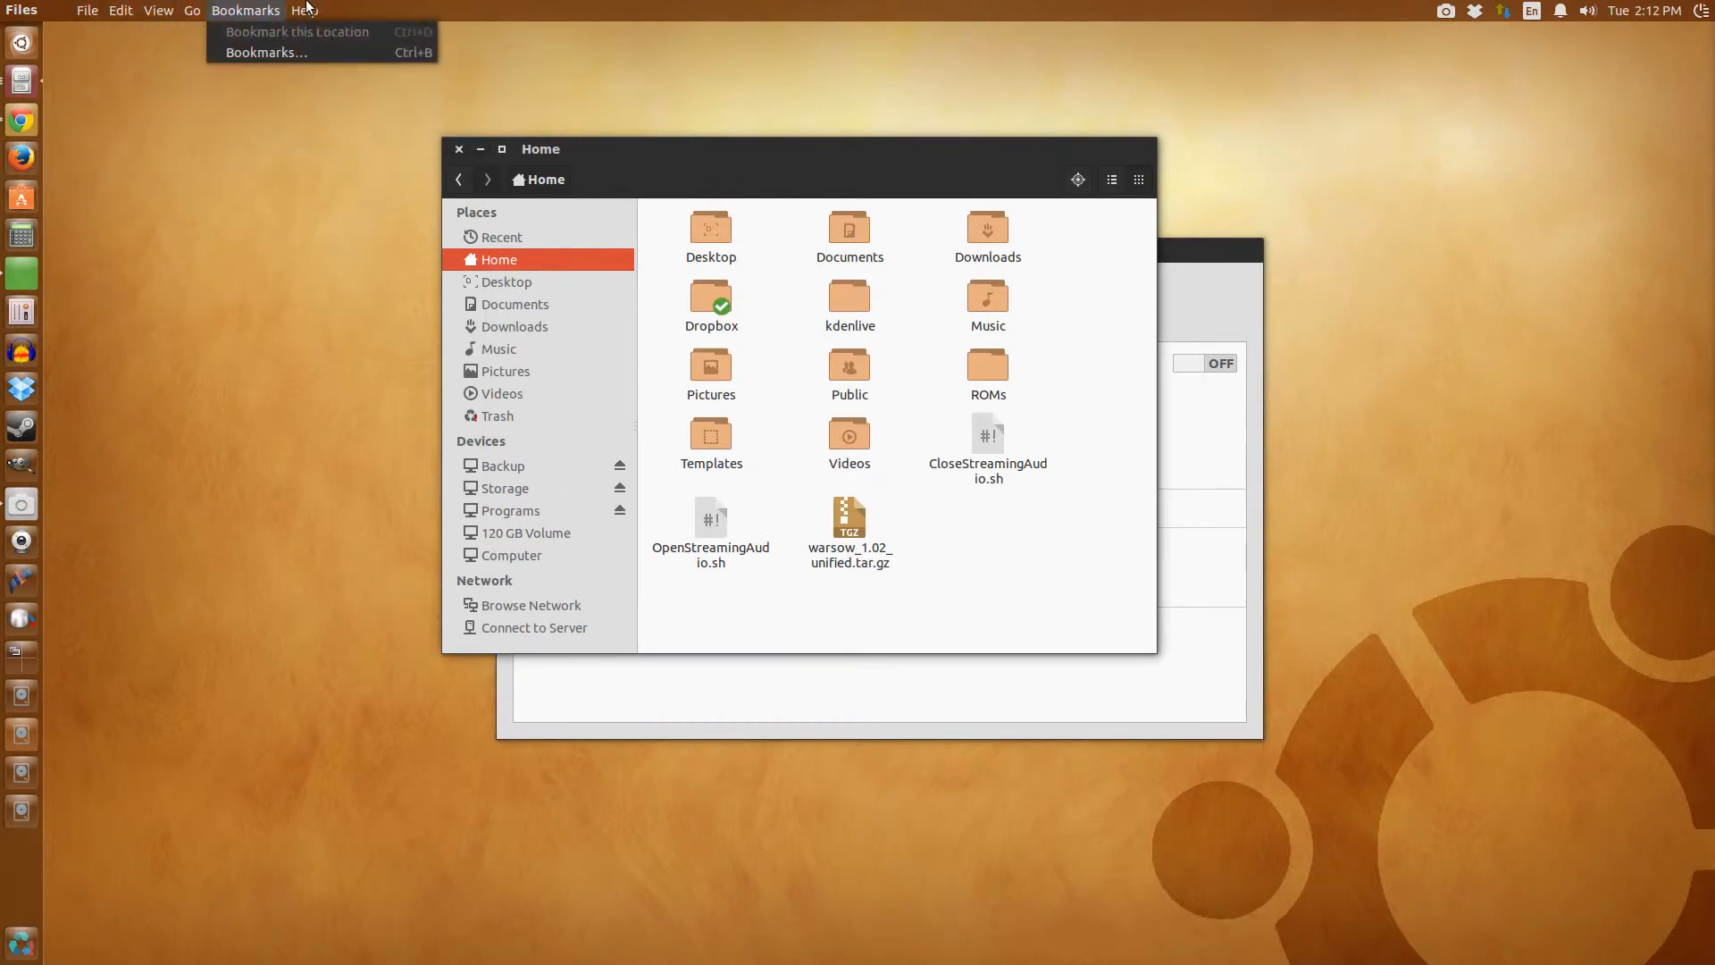
left_click(85, 10)
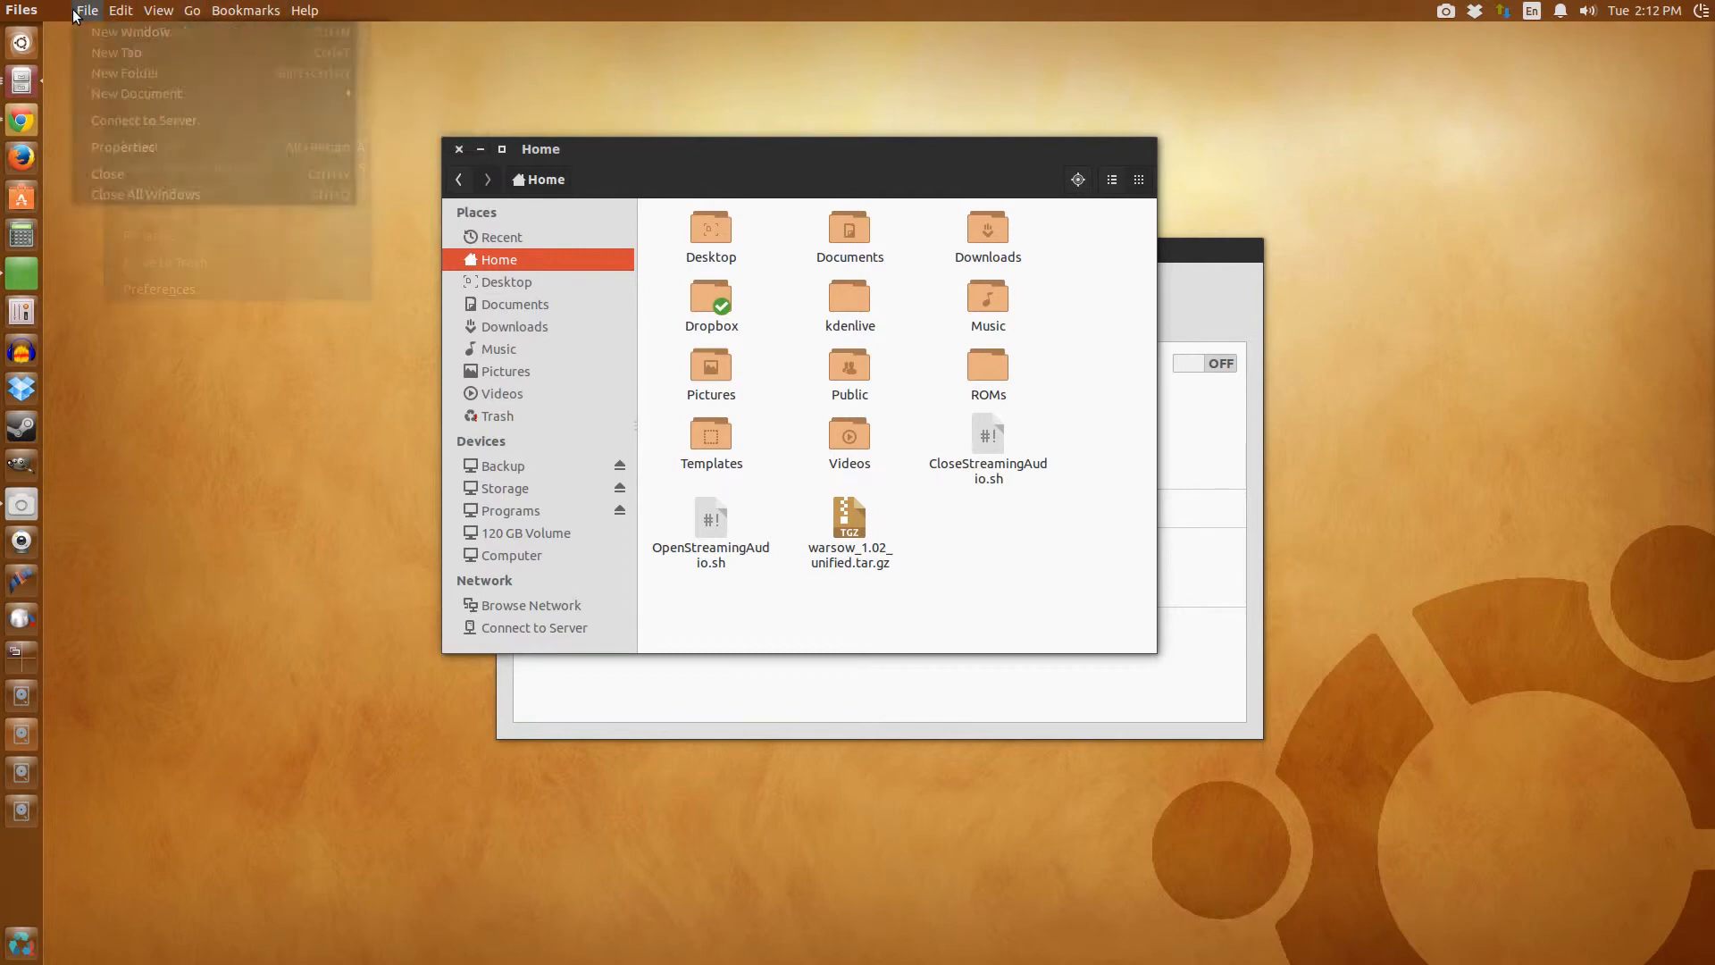
left_click(304, 10)
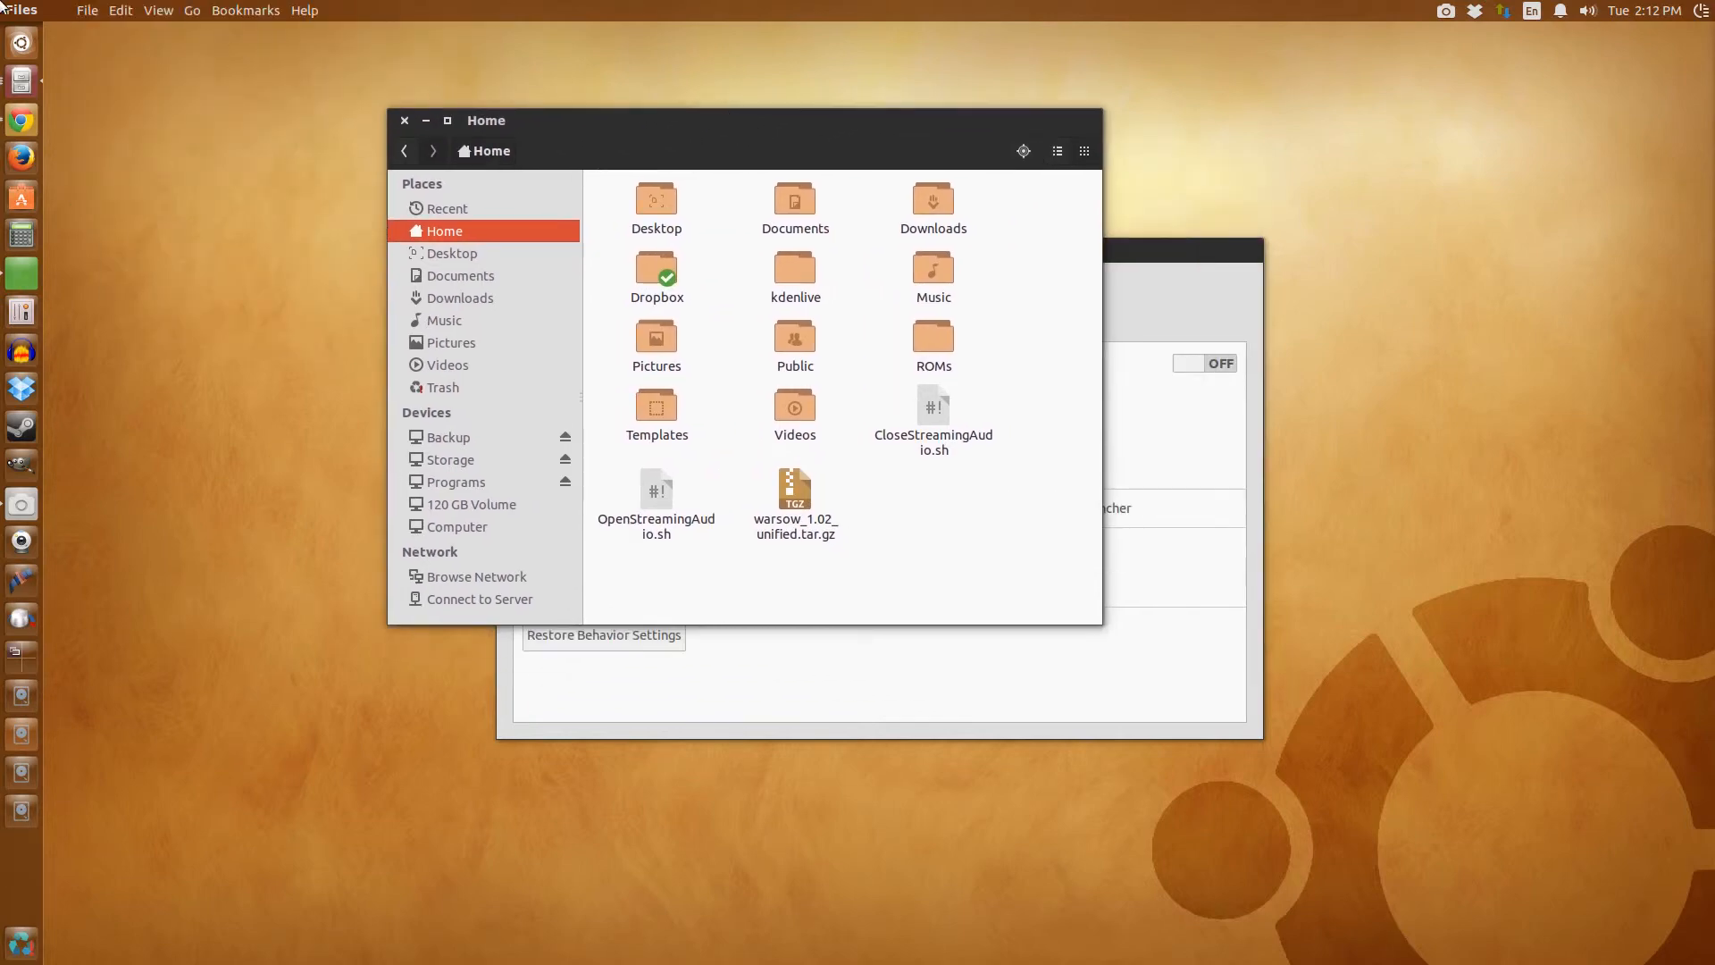
left_click(193, 10)
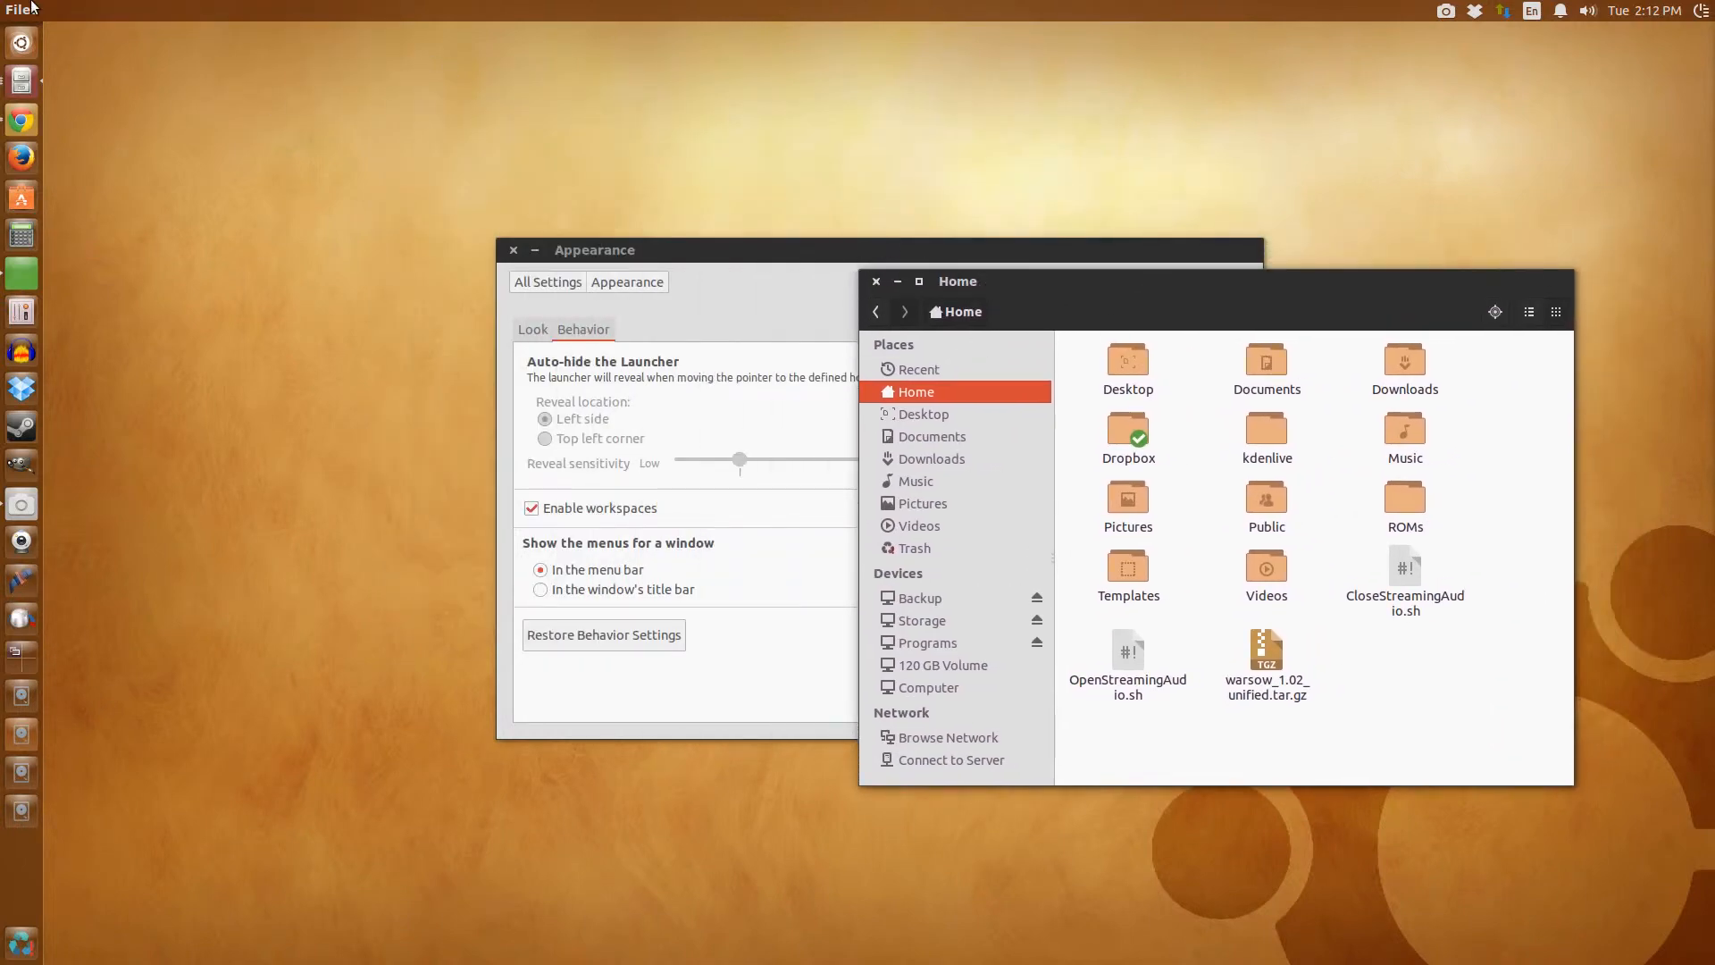
- Move the Files window back over the settings and check its Go menu in the title bar
left_click(86, 10)
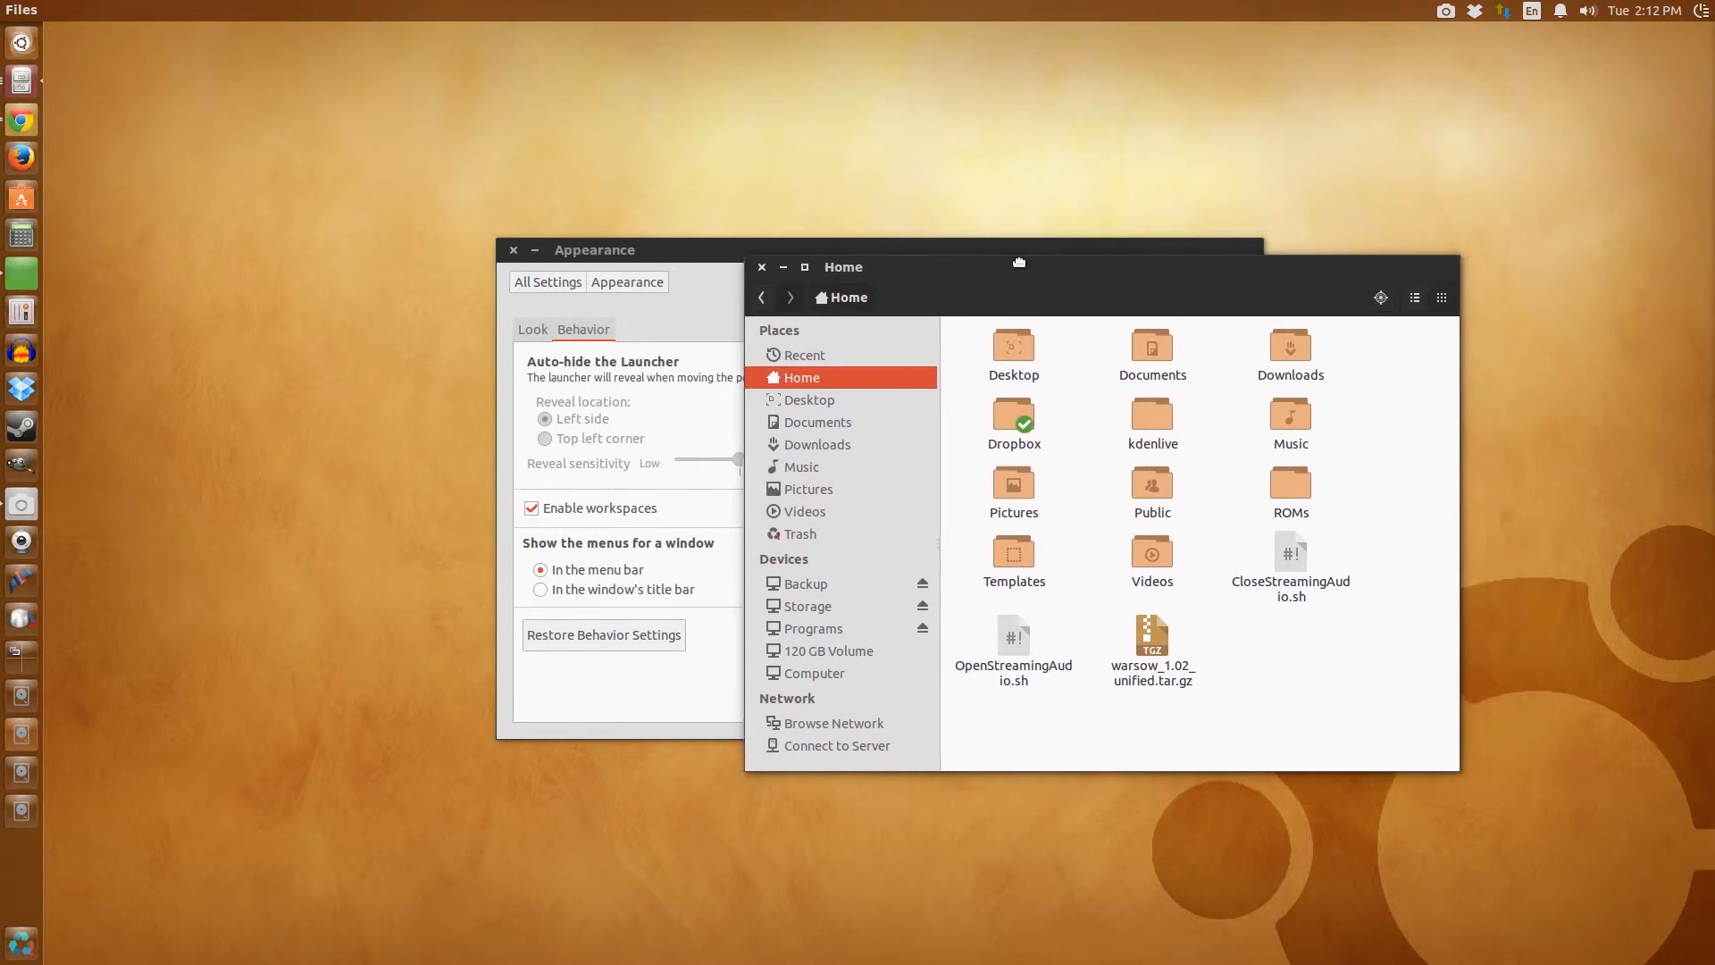
left_click_drag(1017, 260, 971, 157)
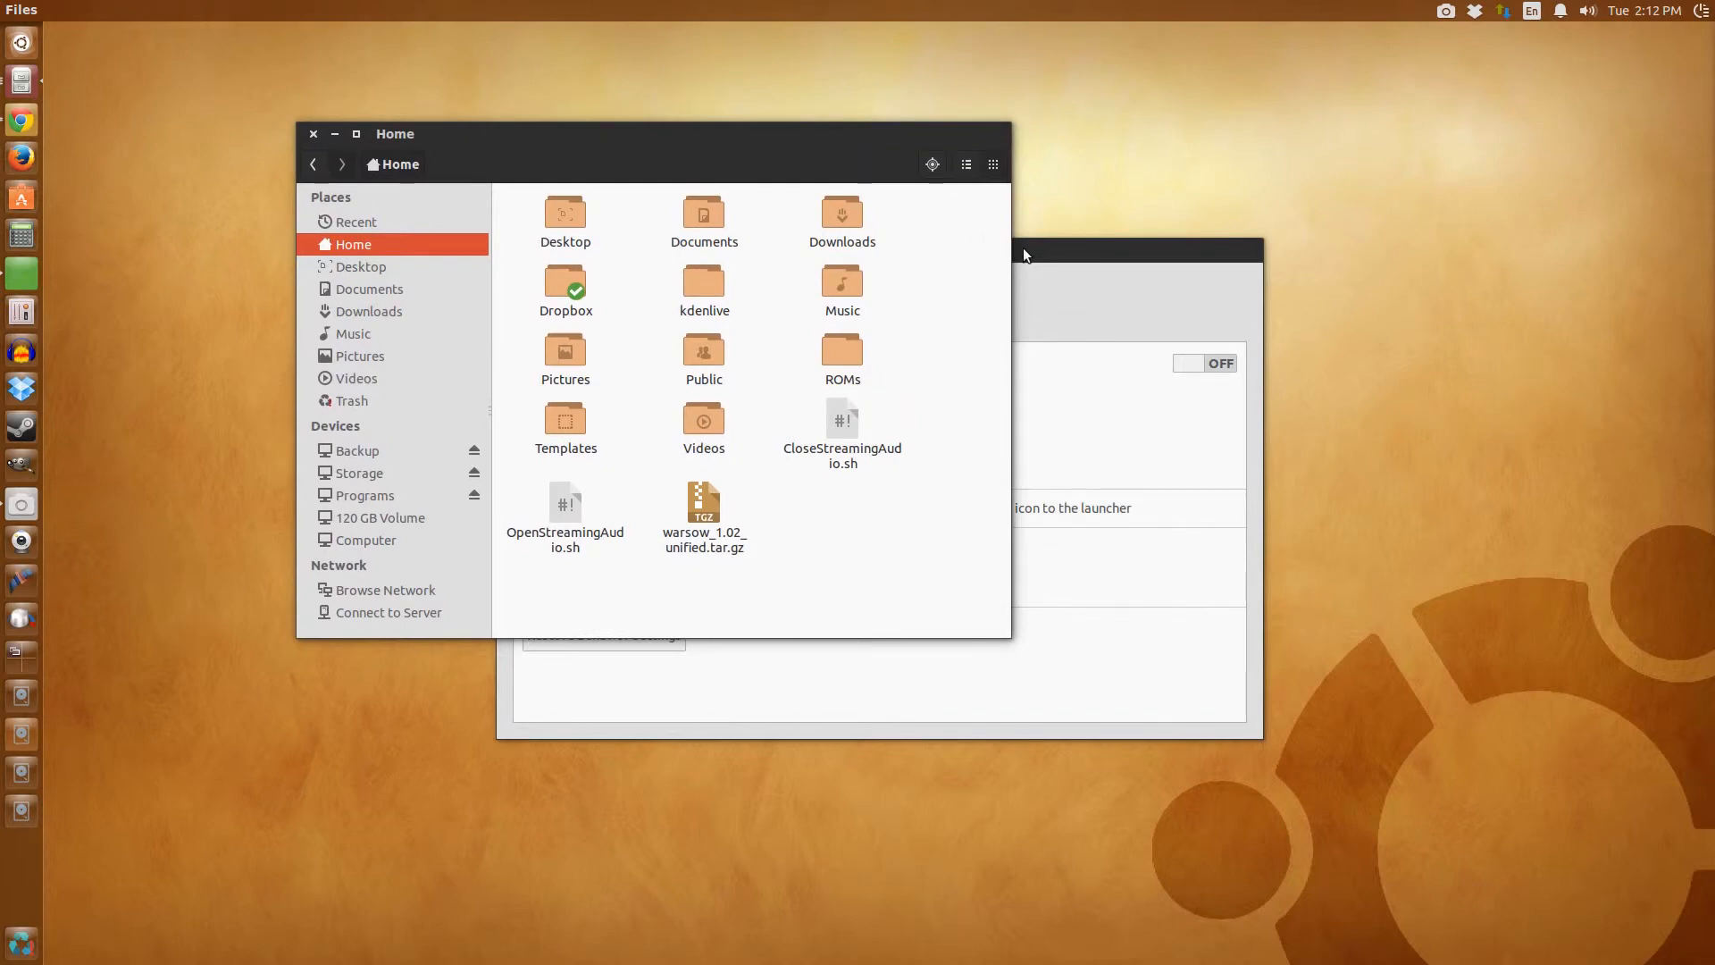
left_click_drag(656, 133, 877, 188)
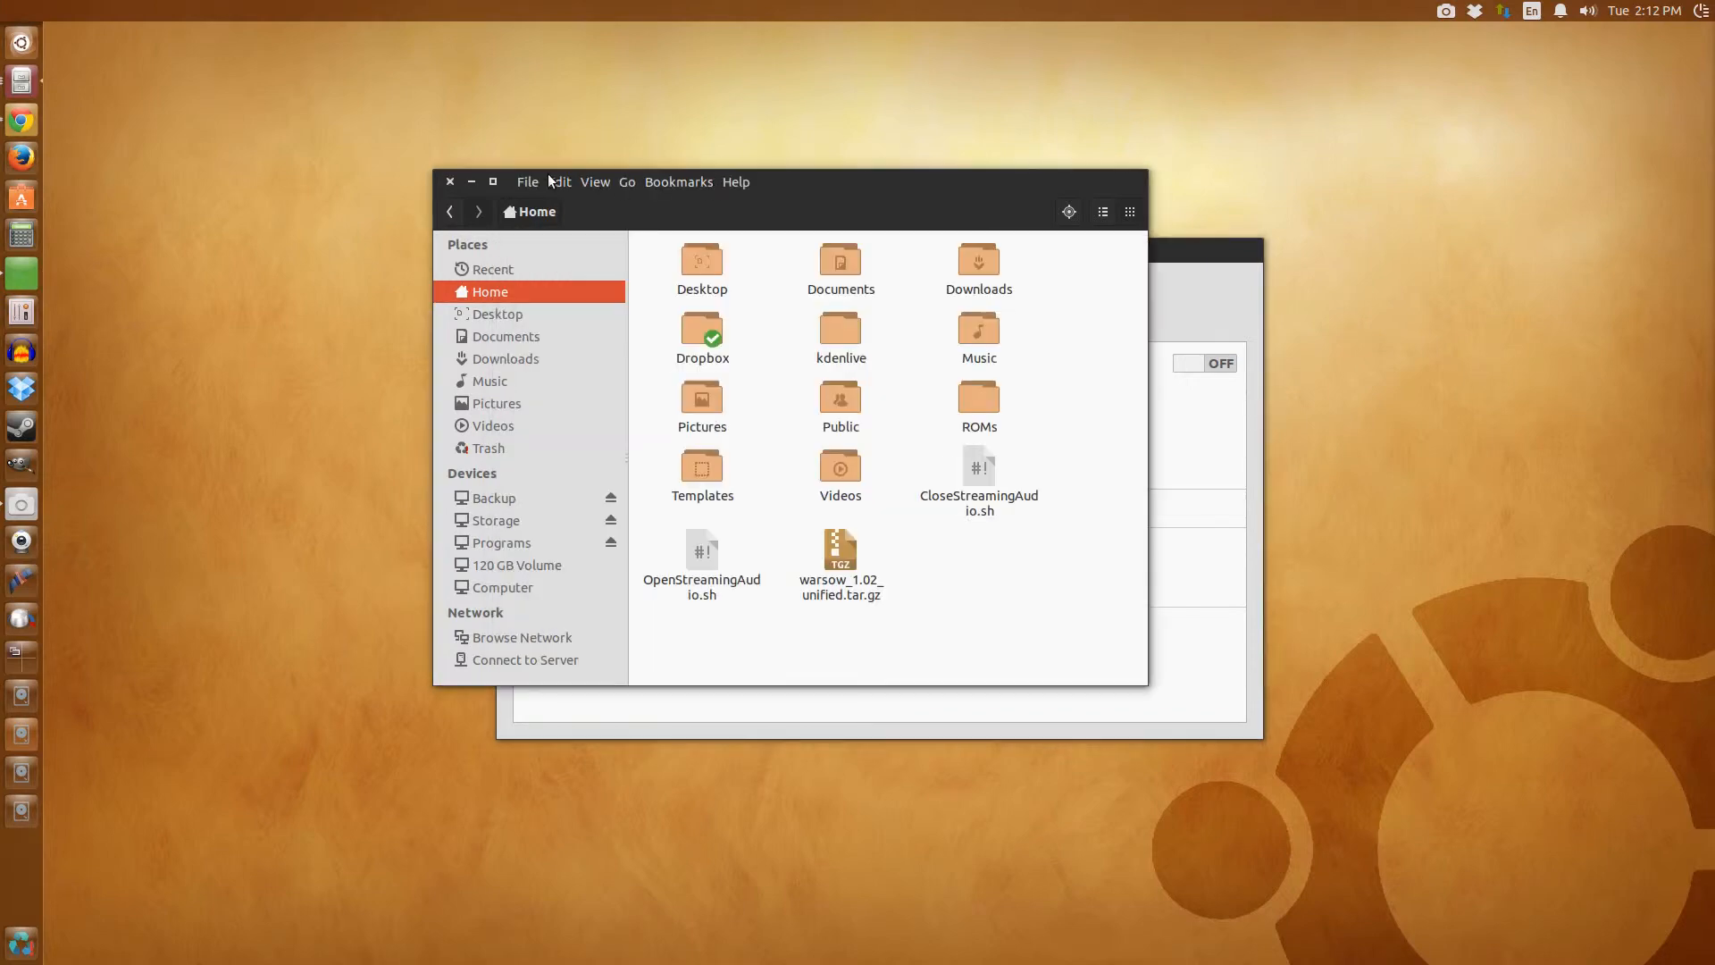
left_click(627, 181)
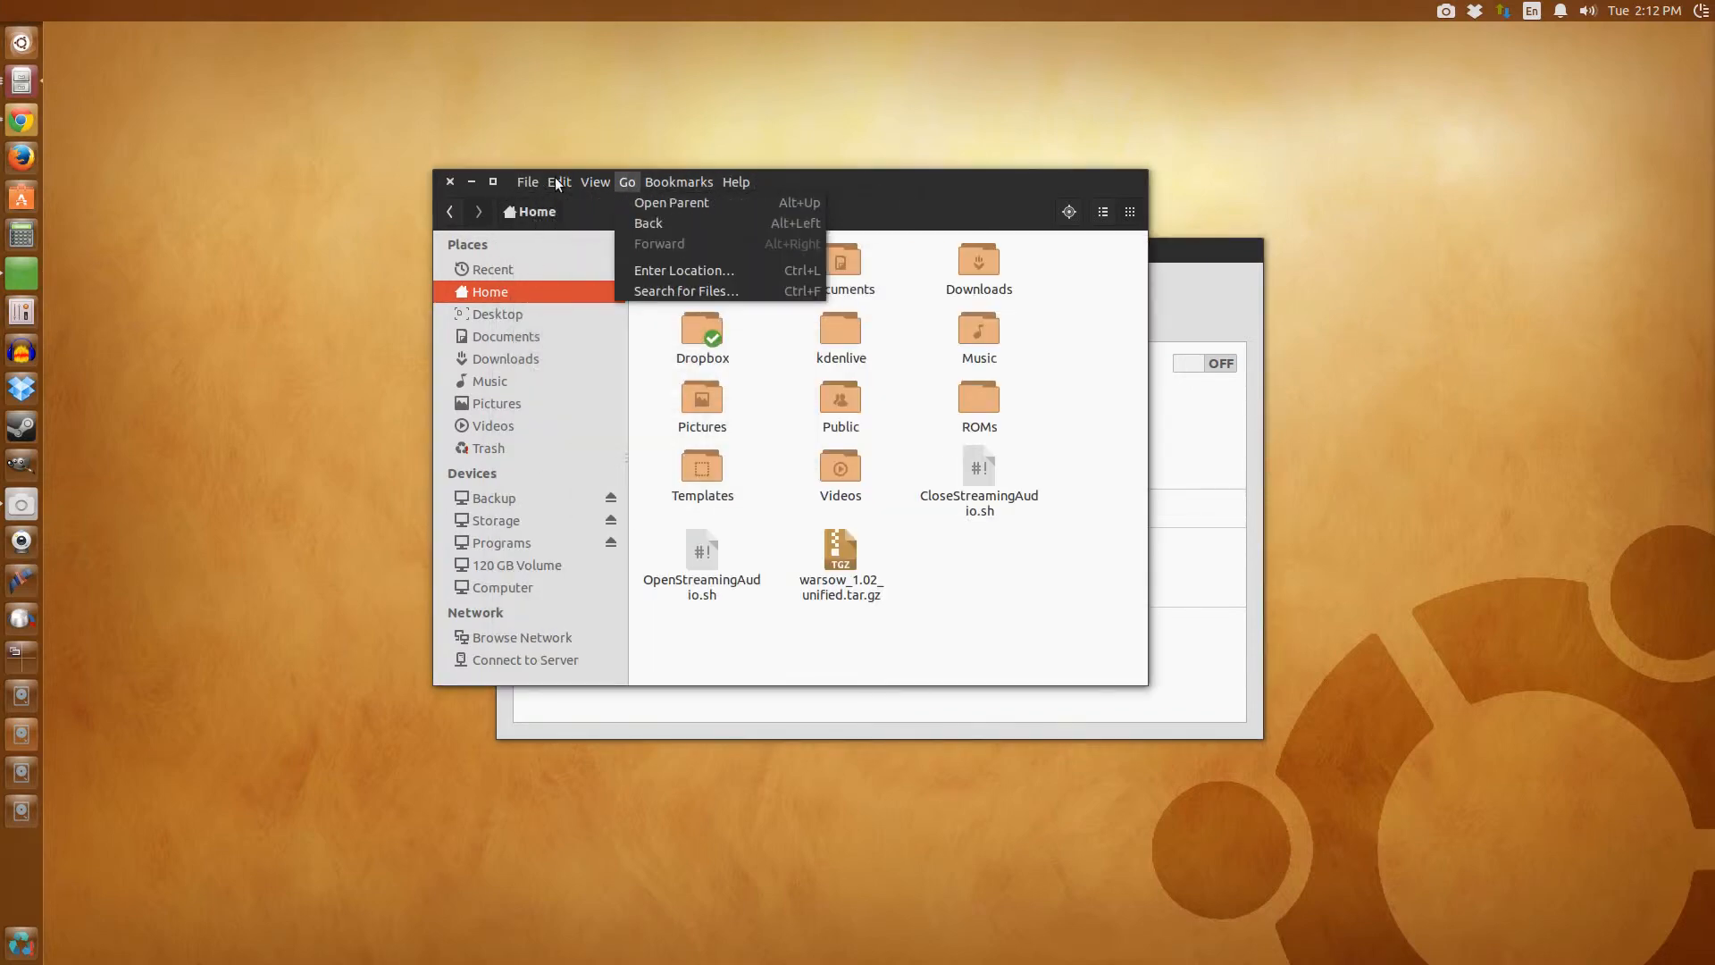
left_click(679, 181)
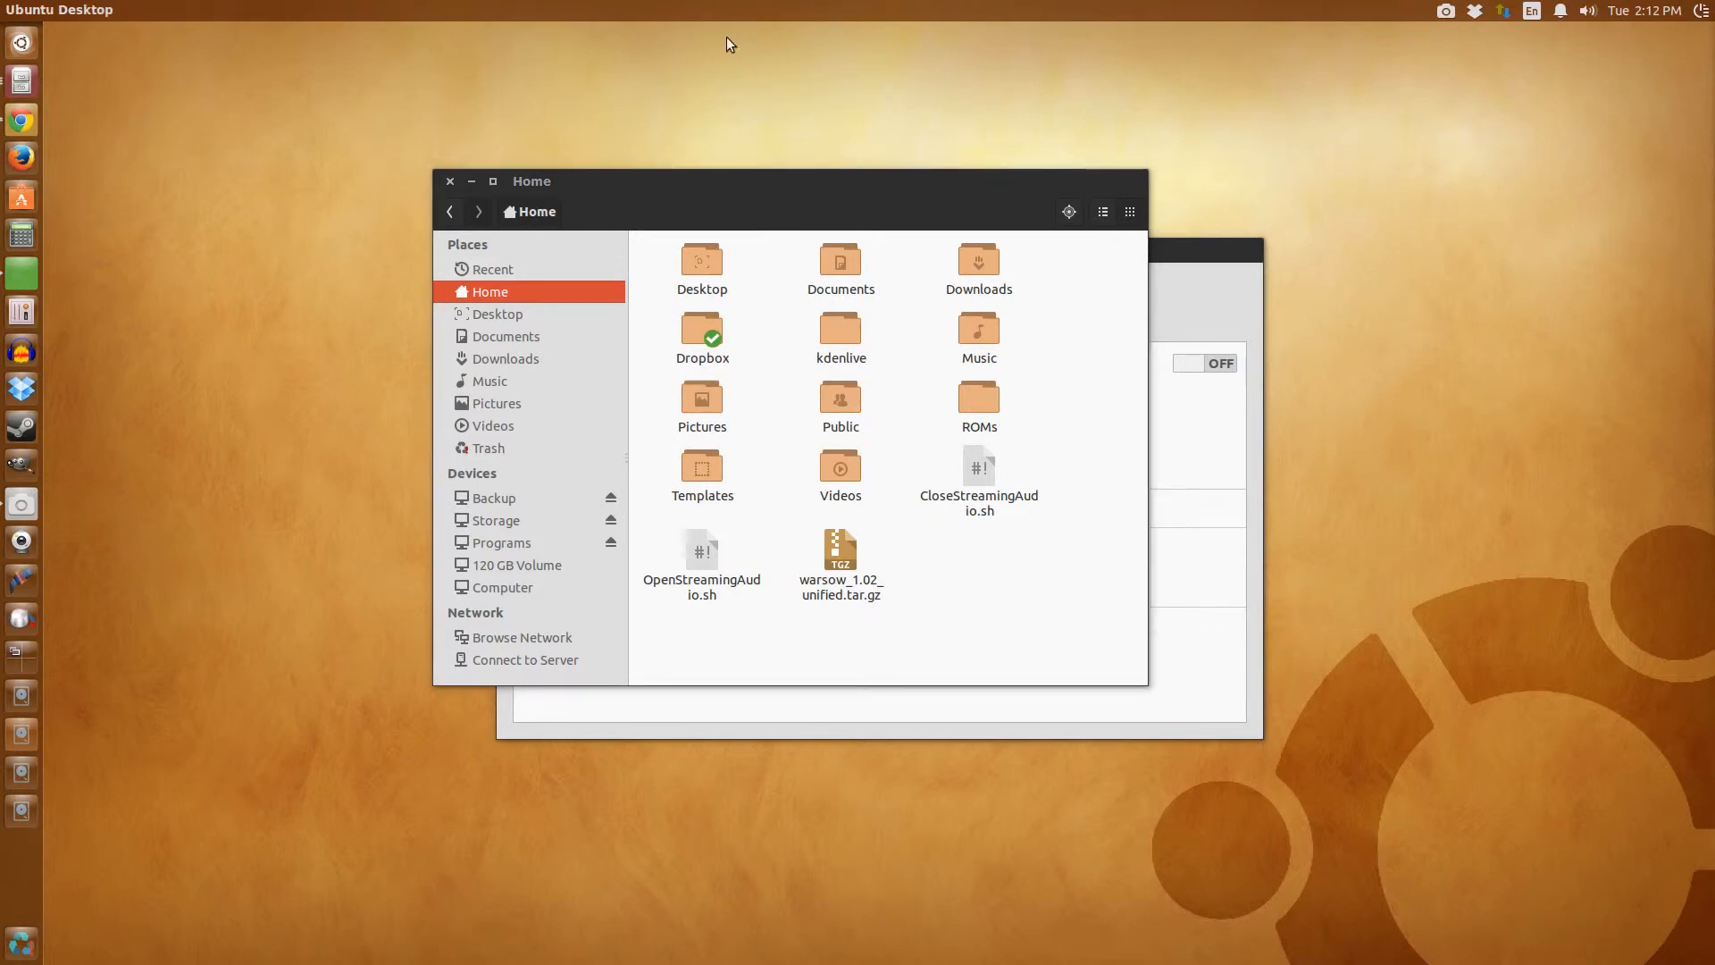
left_click_drag(531, 181, 315, 341)
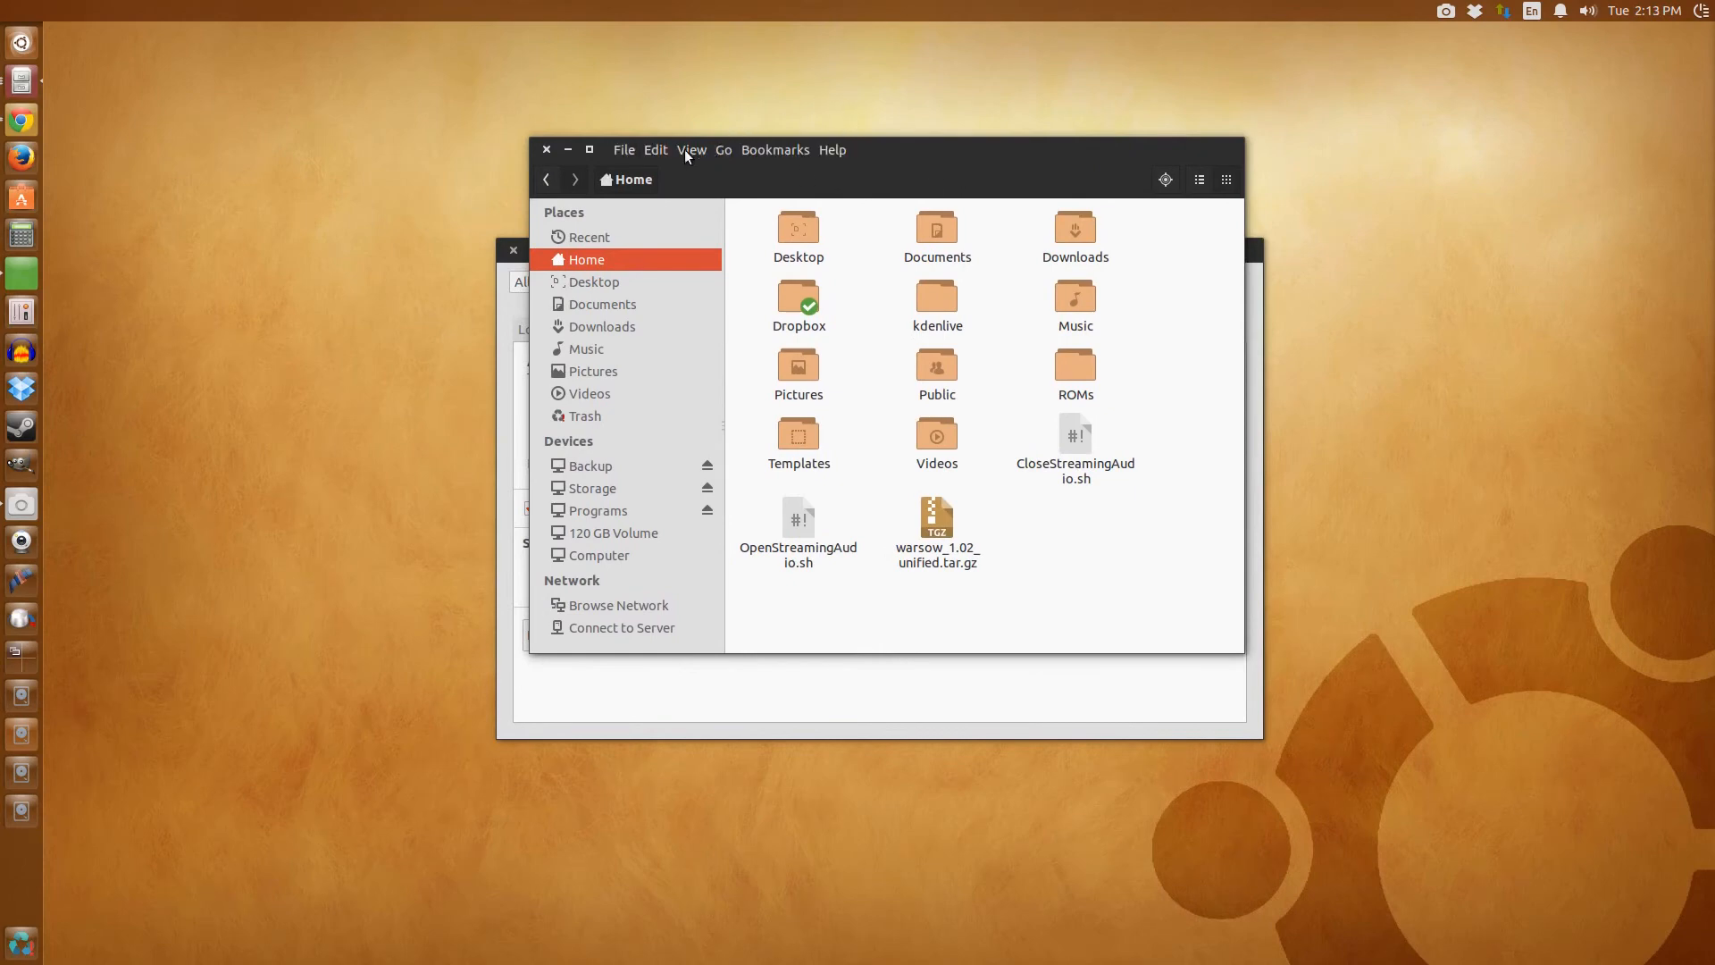
left_click(623, 150)
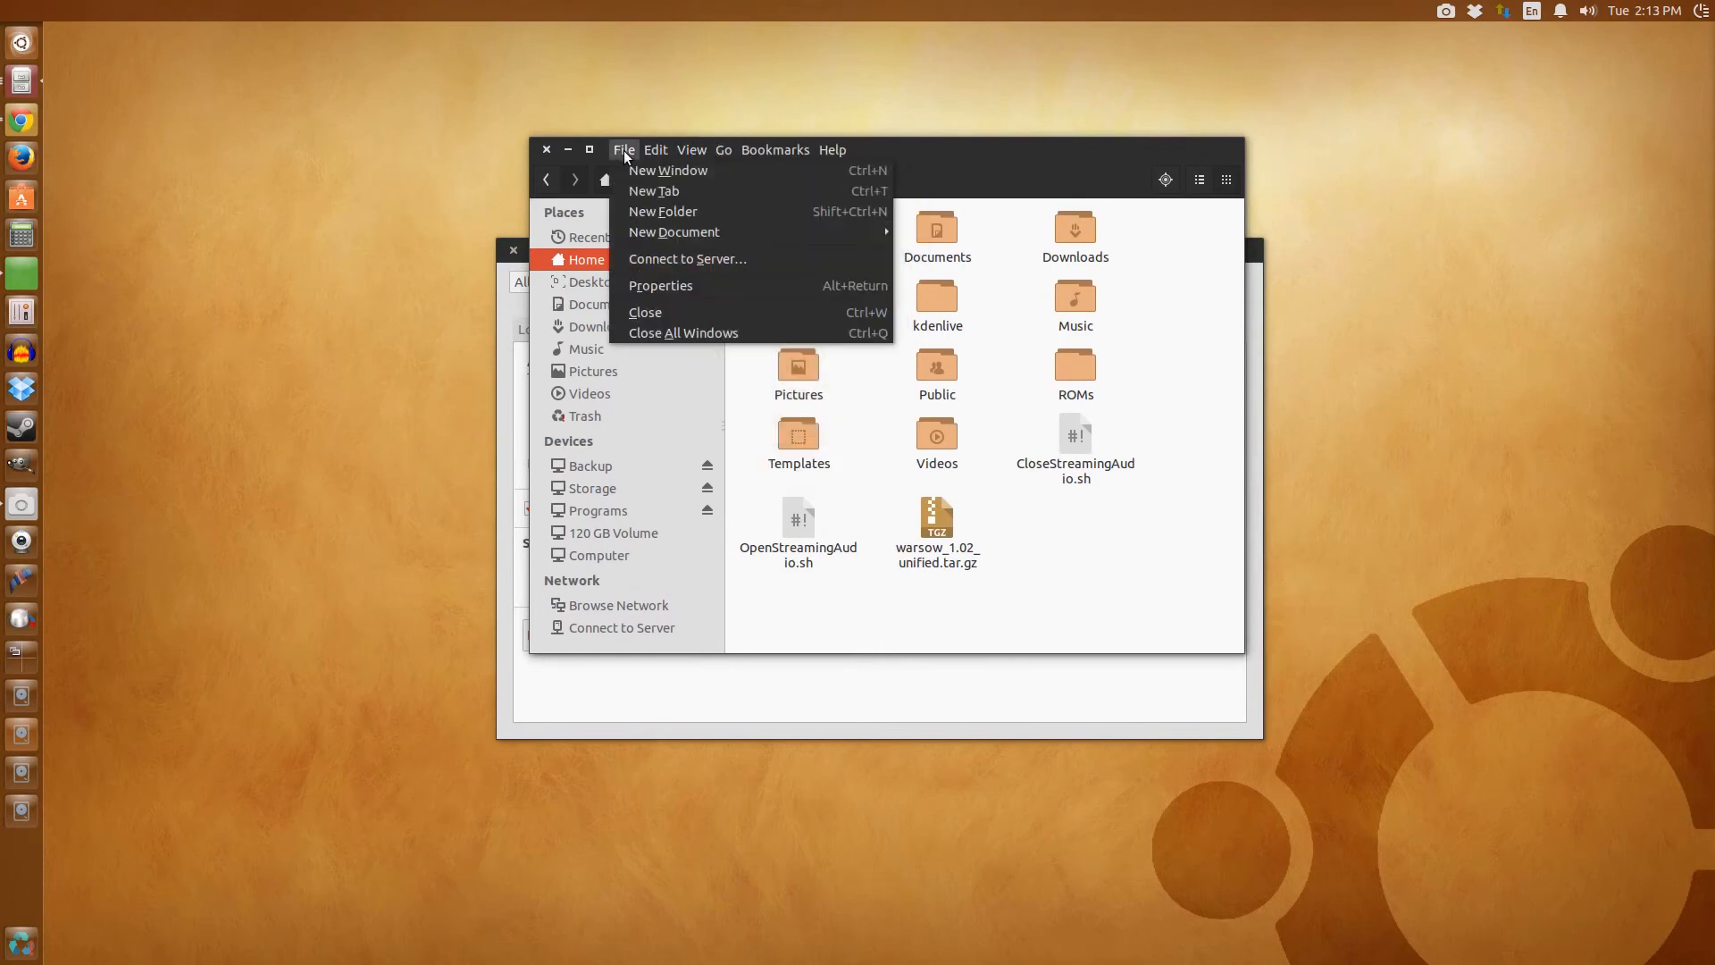
left_click(775, 150)
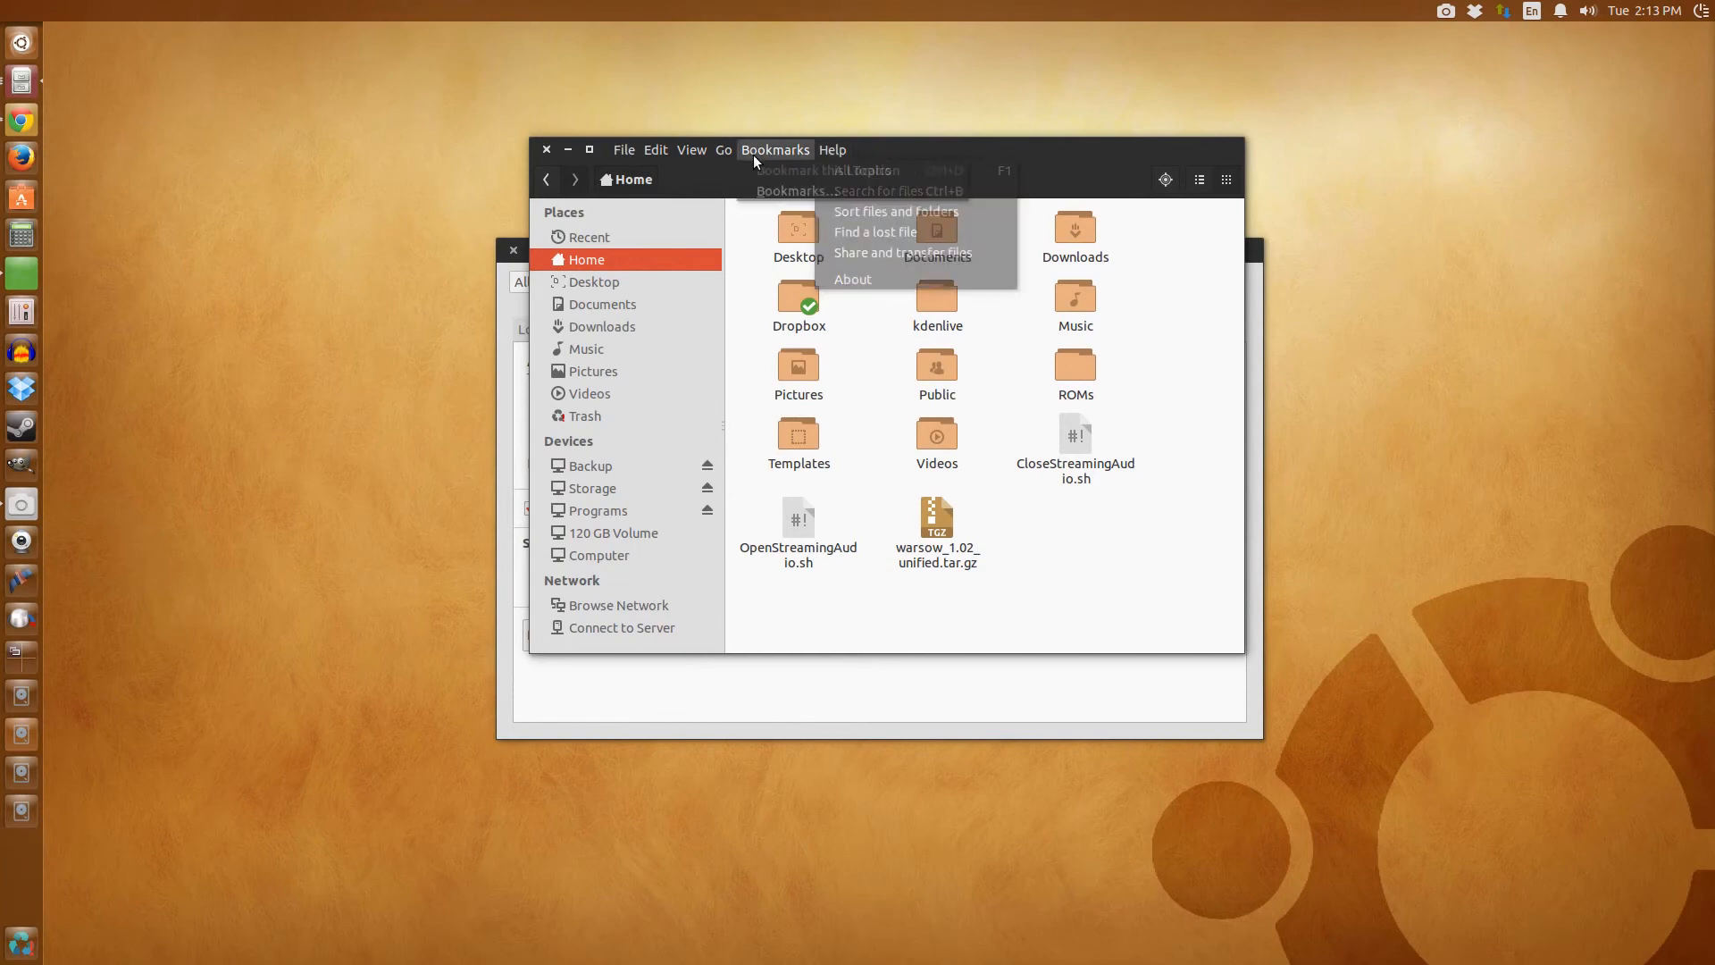
left_click(623, 150)
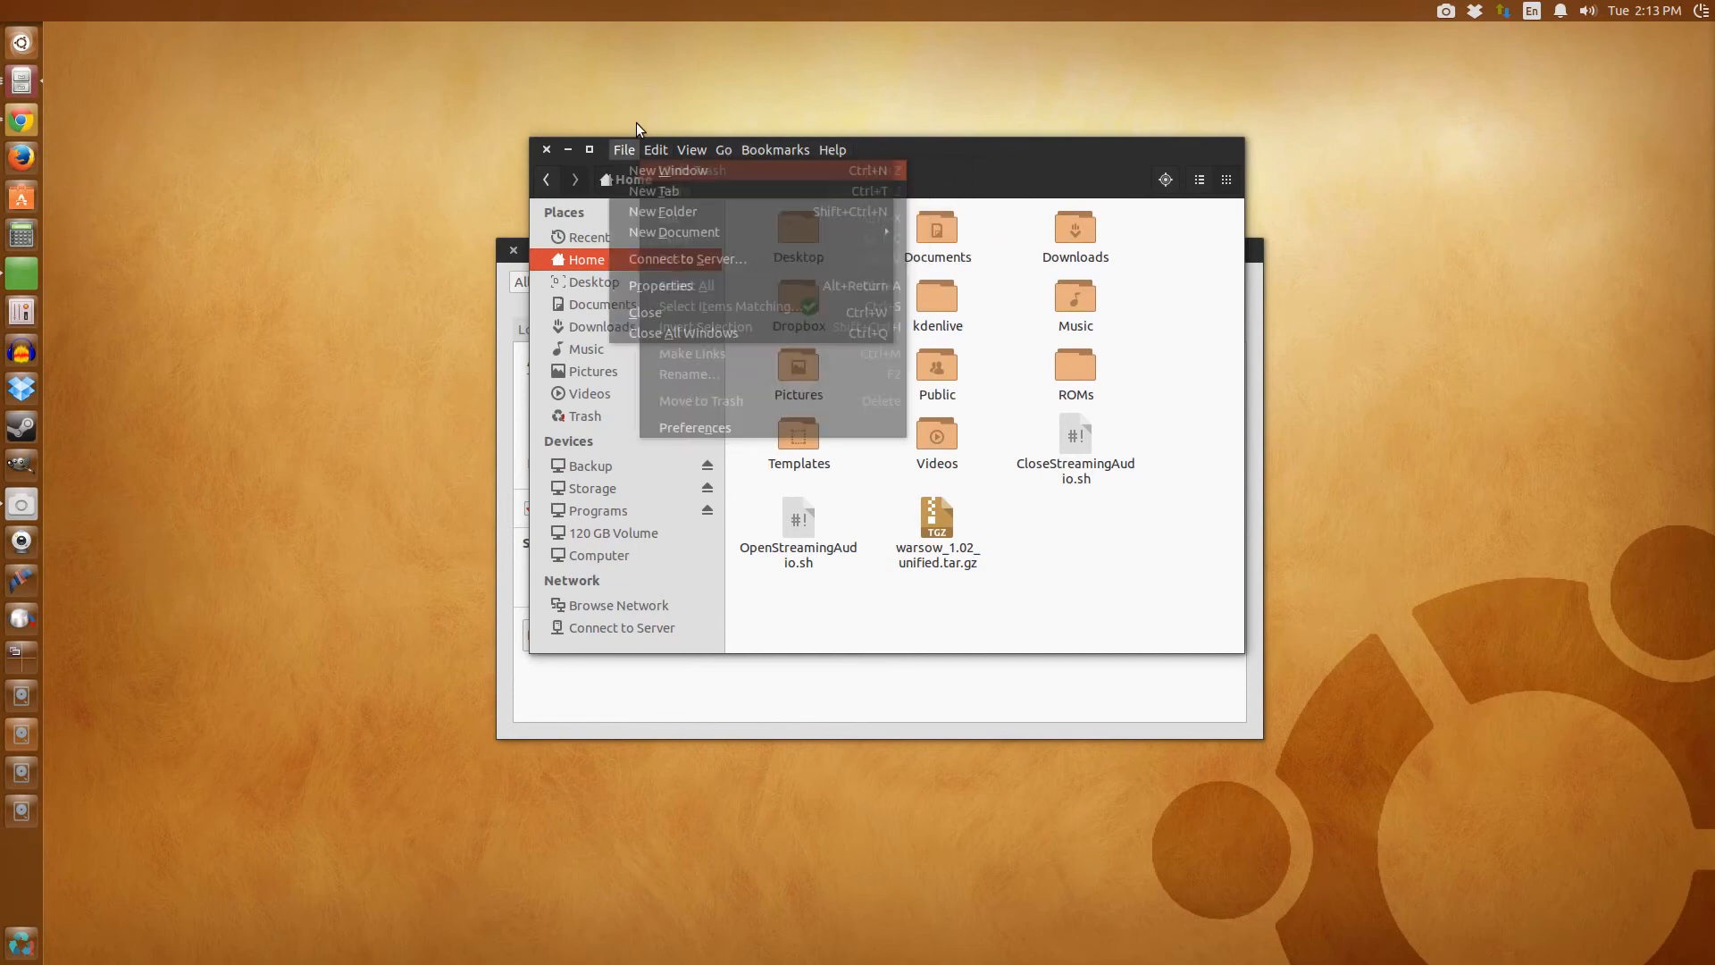
left_click(1008, 181)
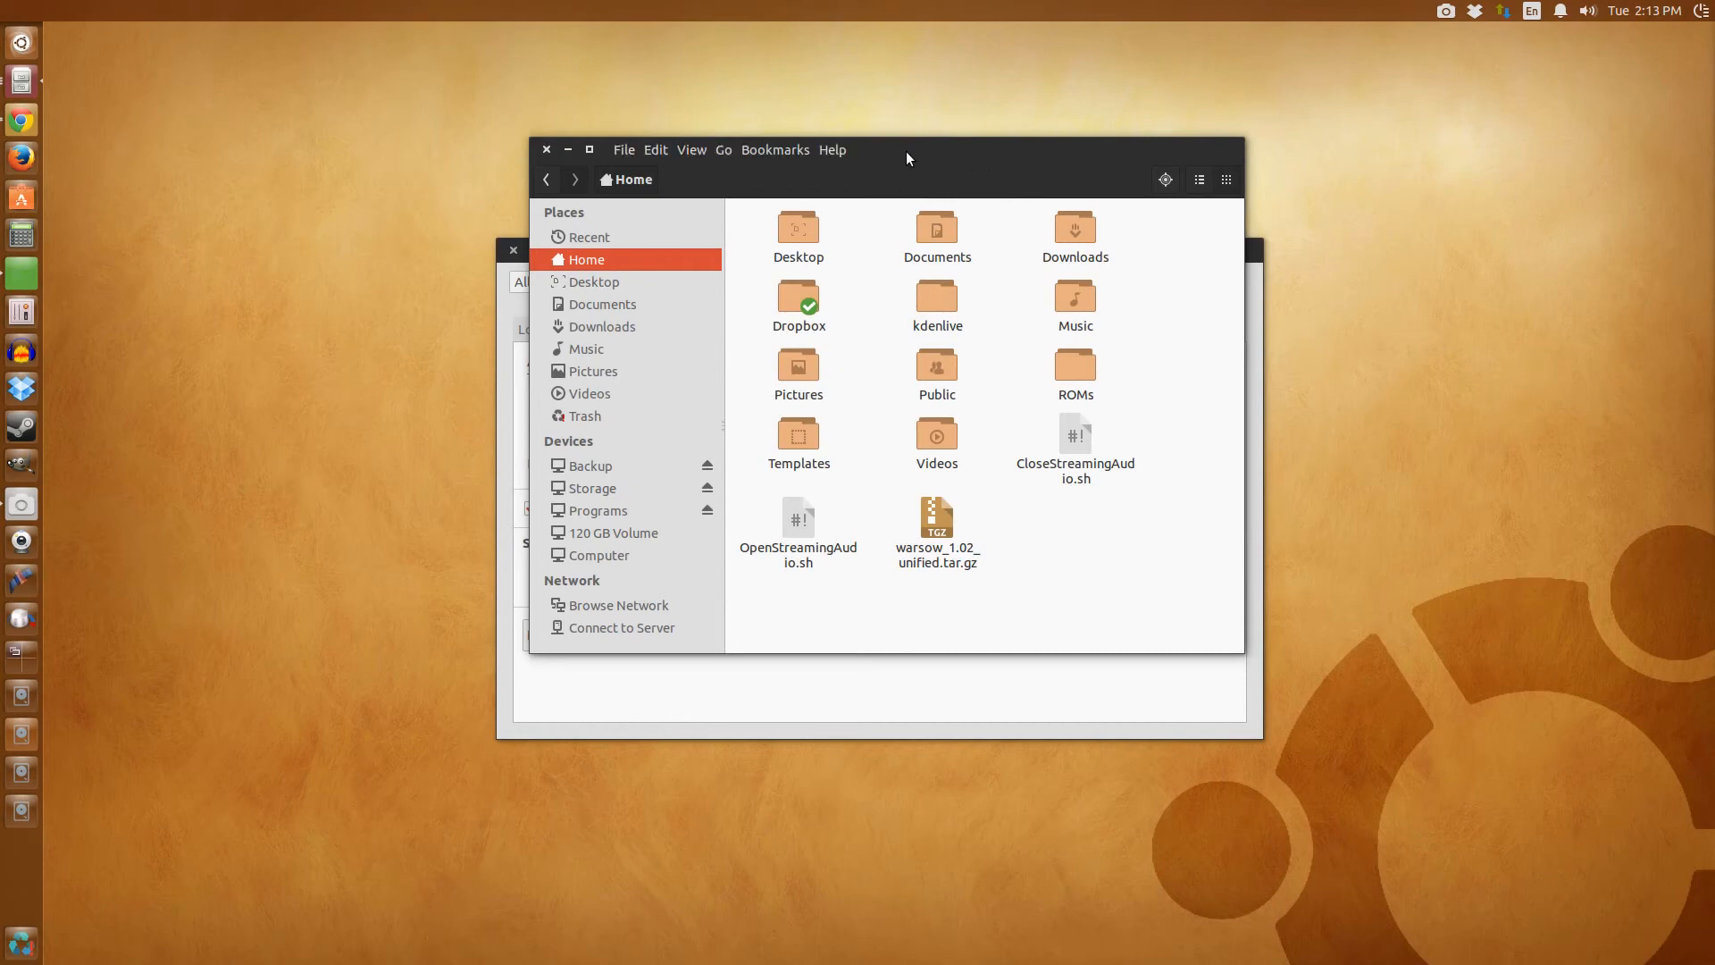
left_click_drag(906, 159, 916, 194)
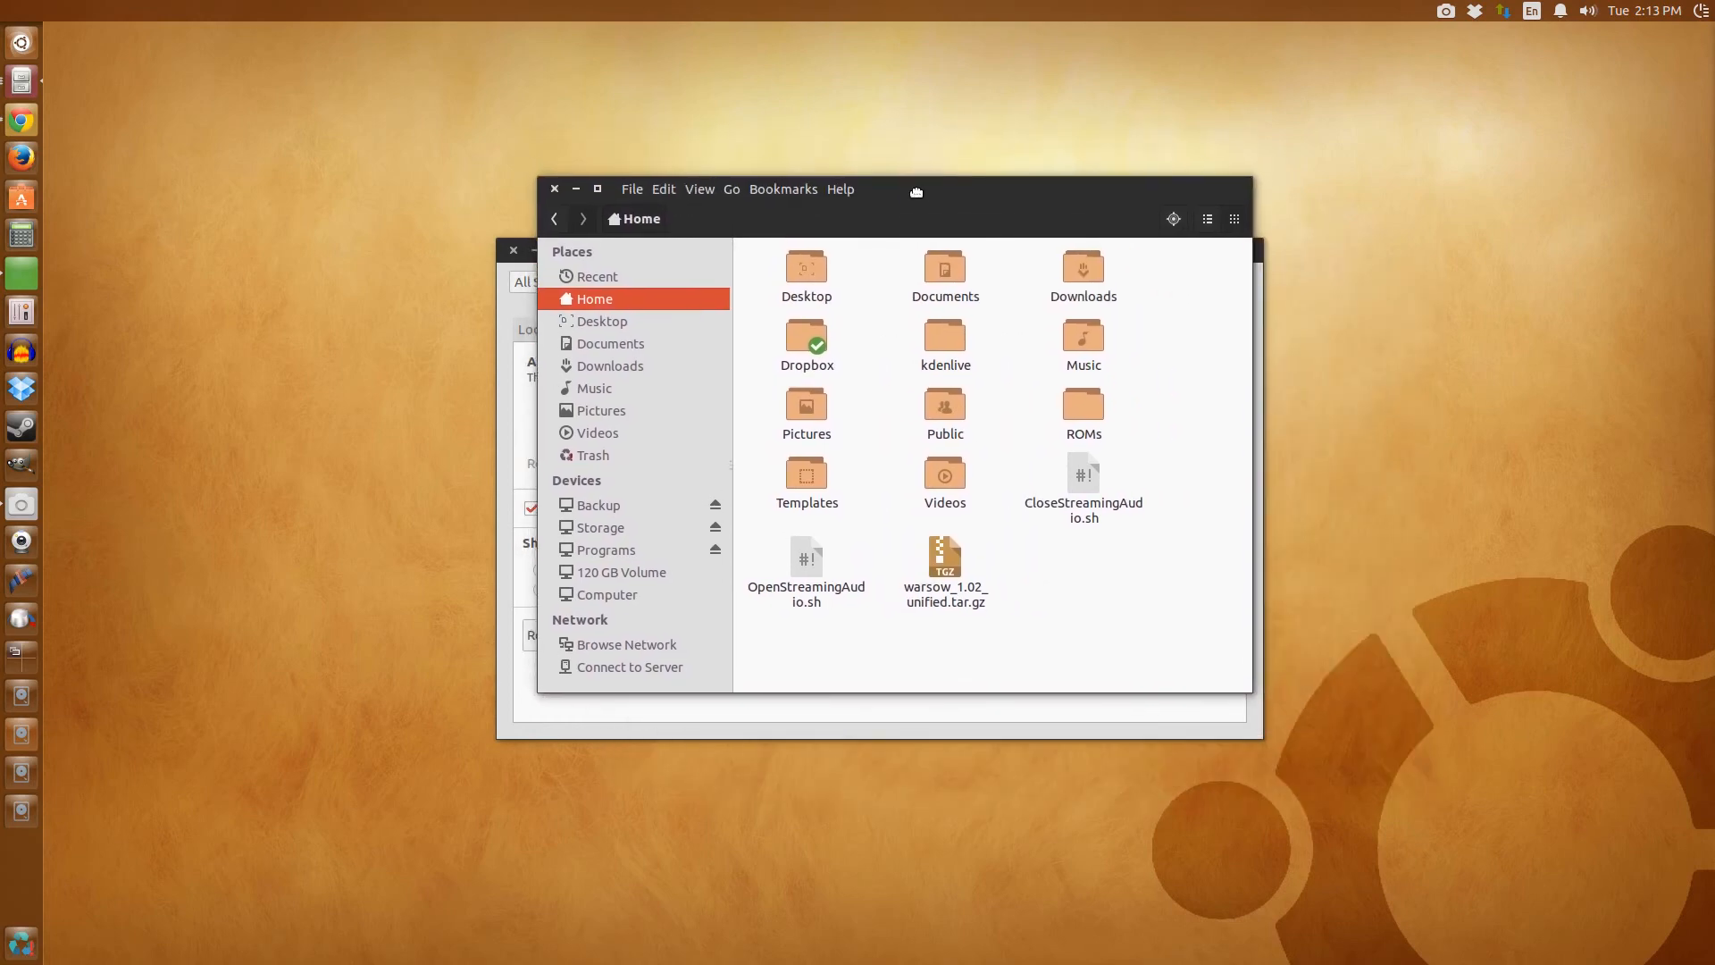